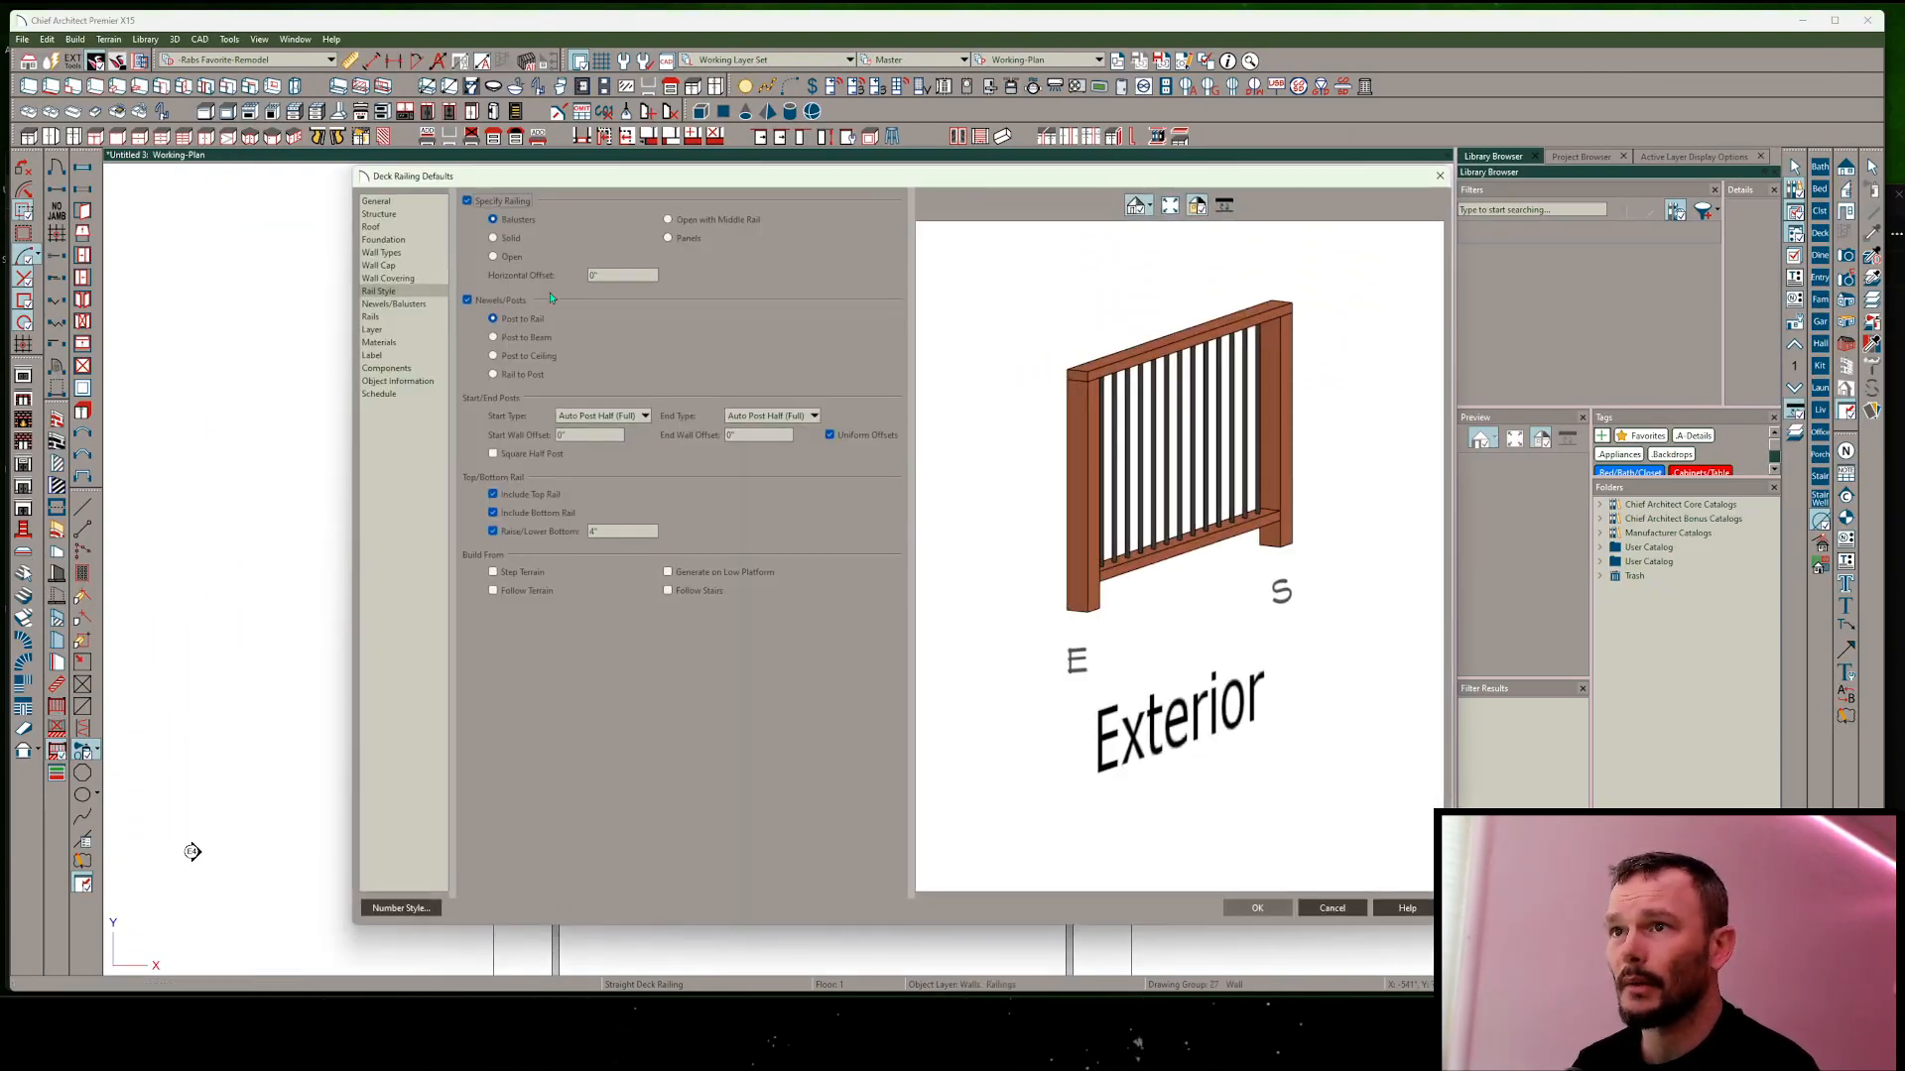
mouse_move(725, 373)
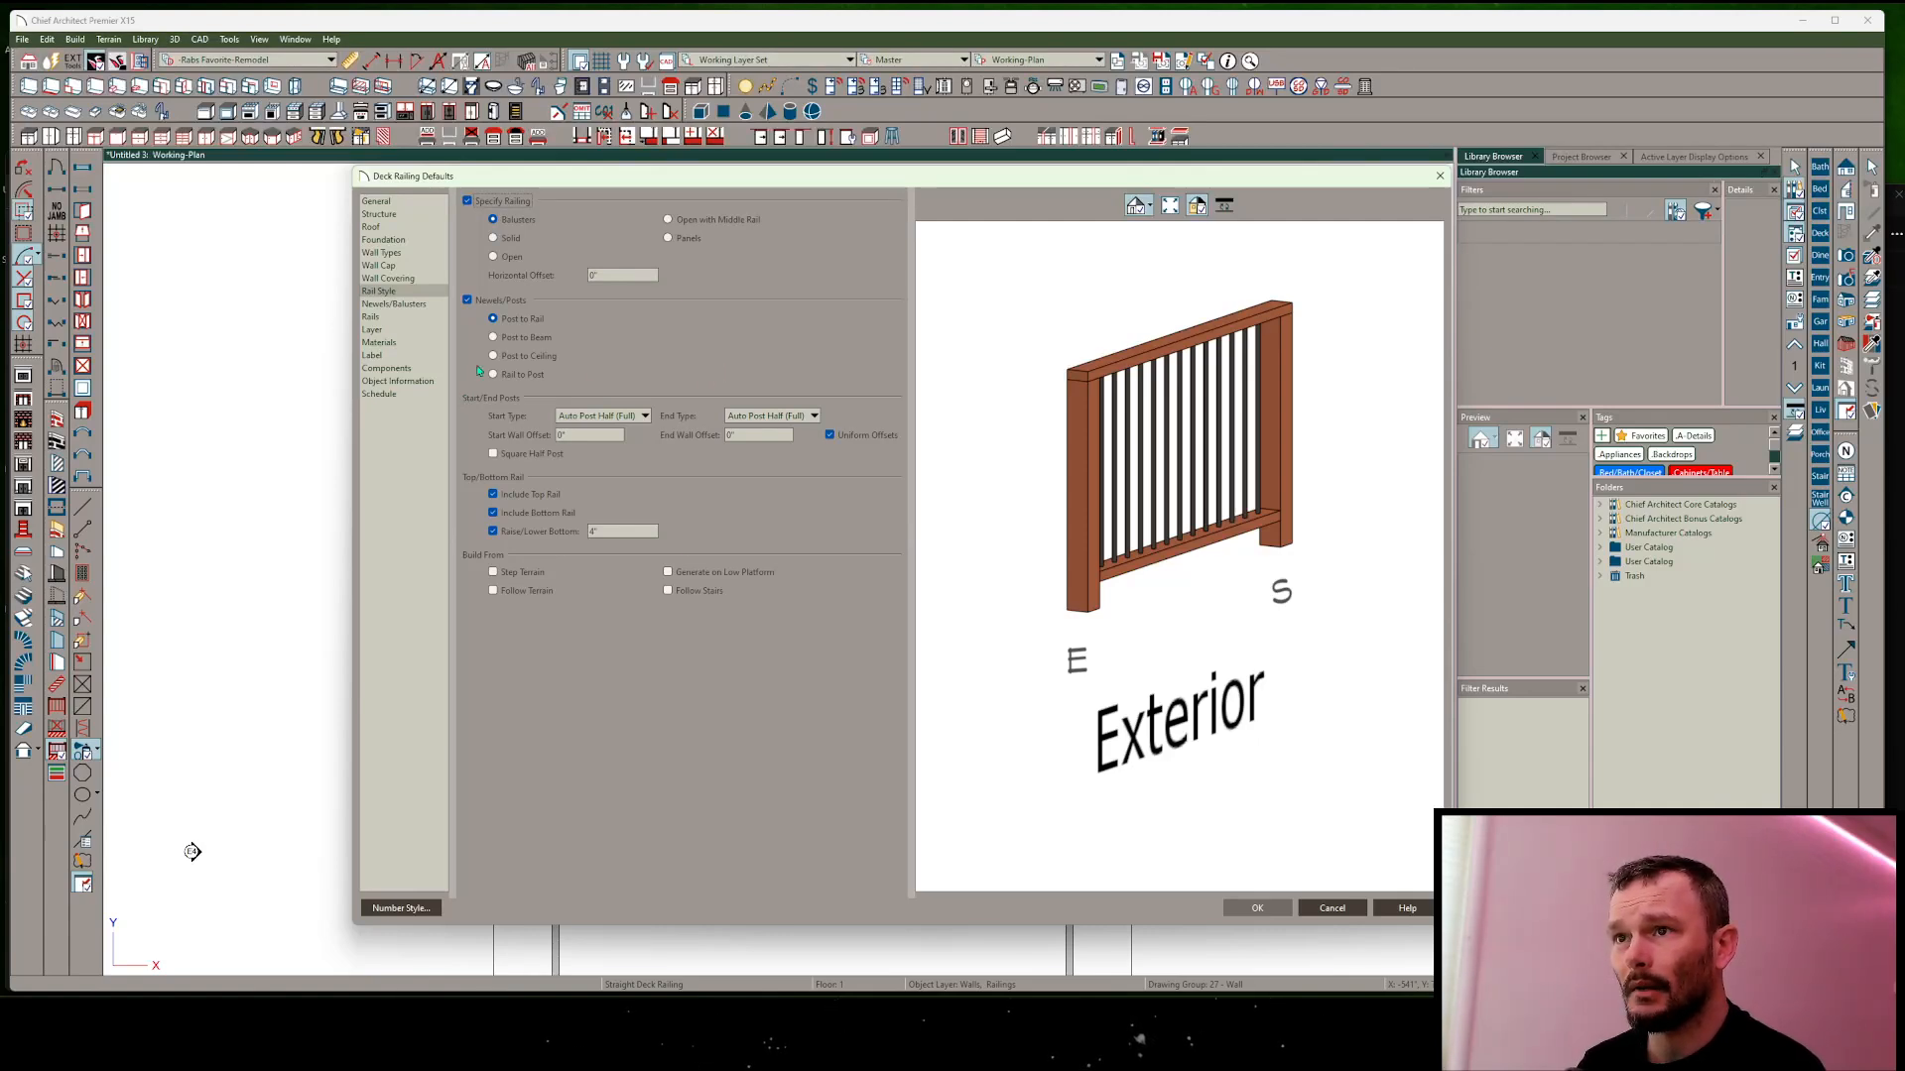
Select Post to Beam under Newels/Posts so the railing posts extend up to the beam.
left_click(494, 337)
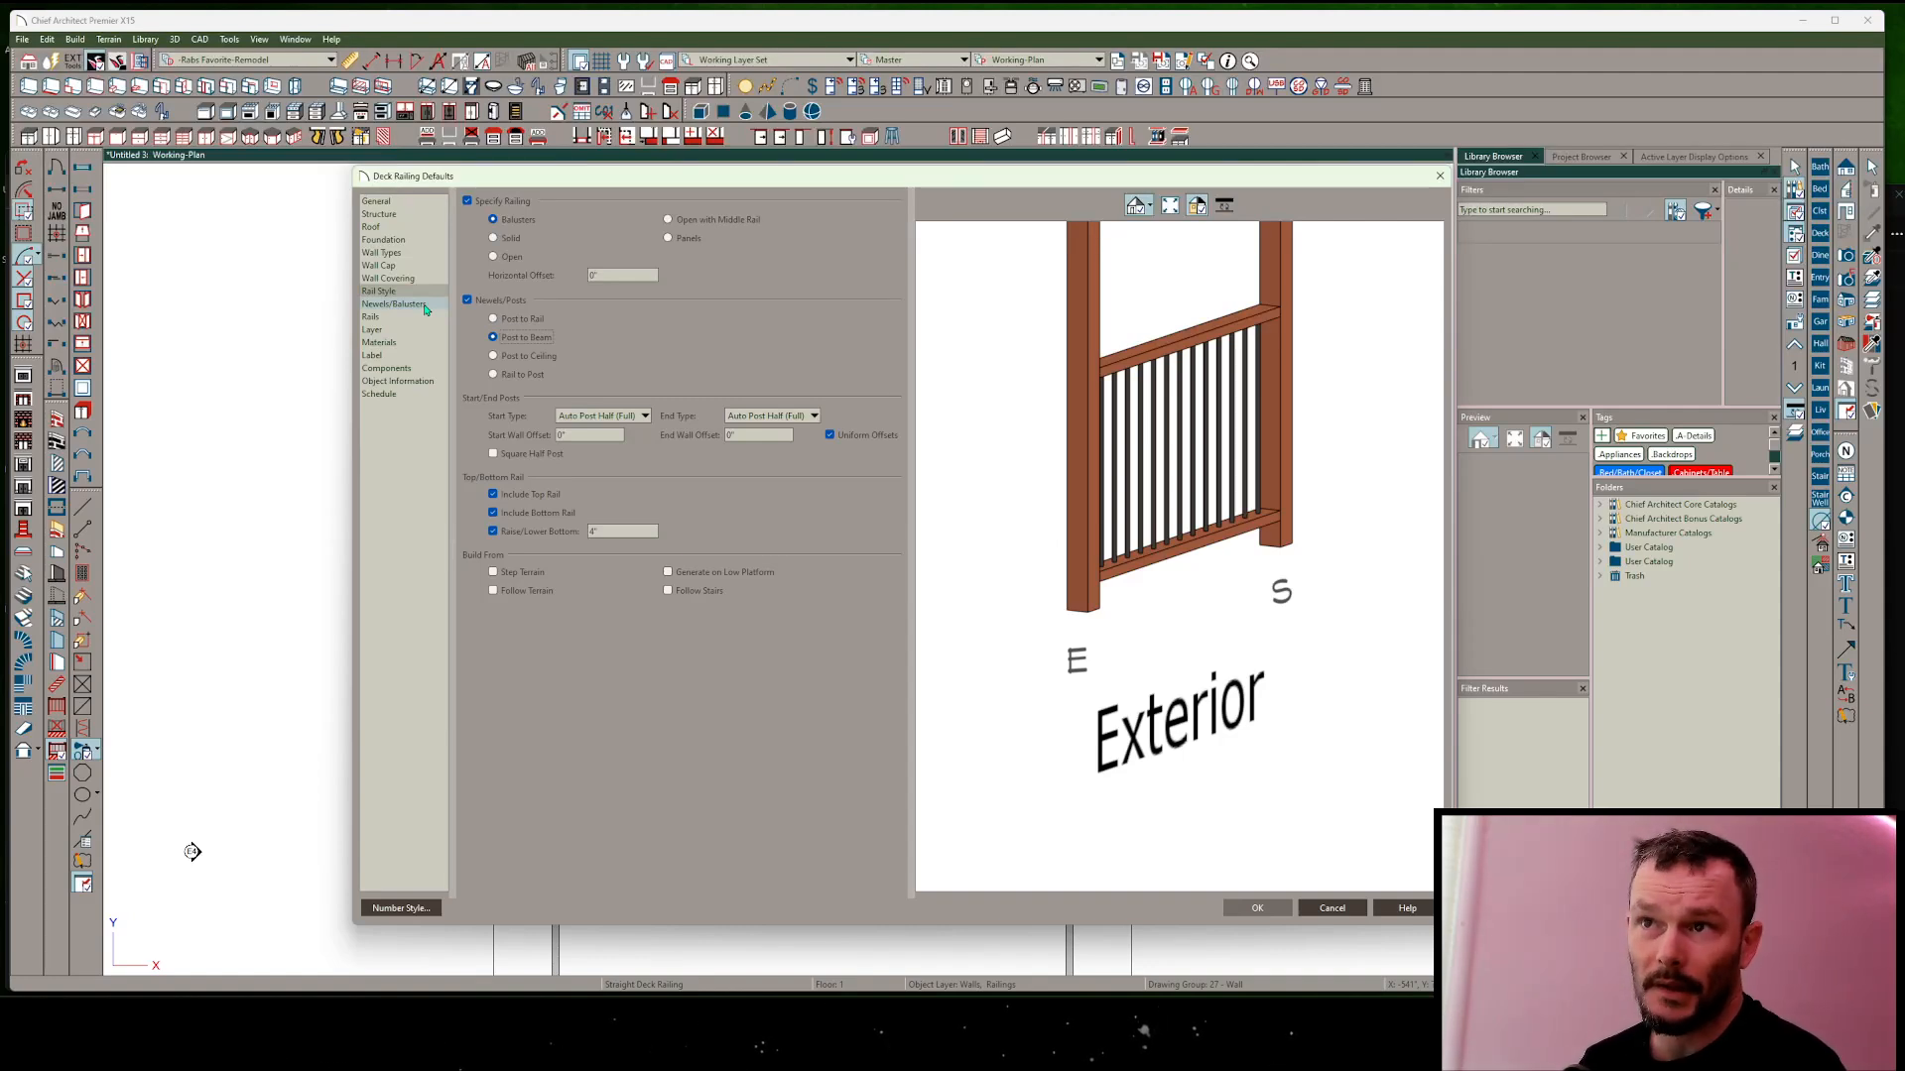
On Newels/Balusters, turn off Use Defaults and Draw Balusters/Panels so only newels draw in plan.
left_click(395, 303)
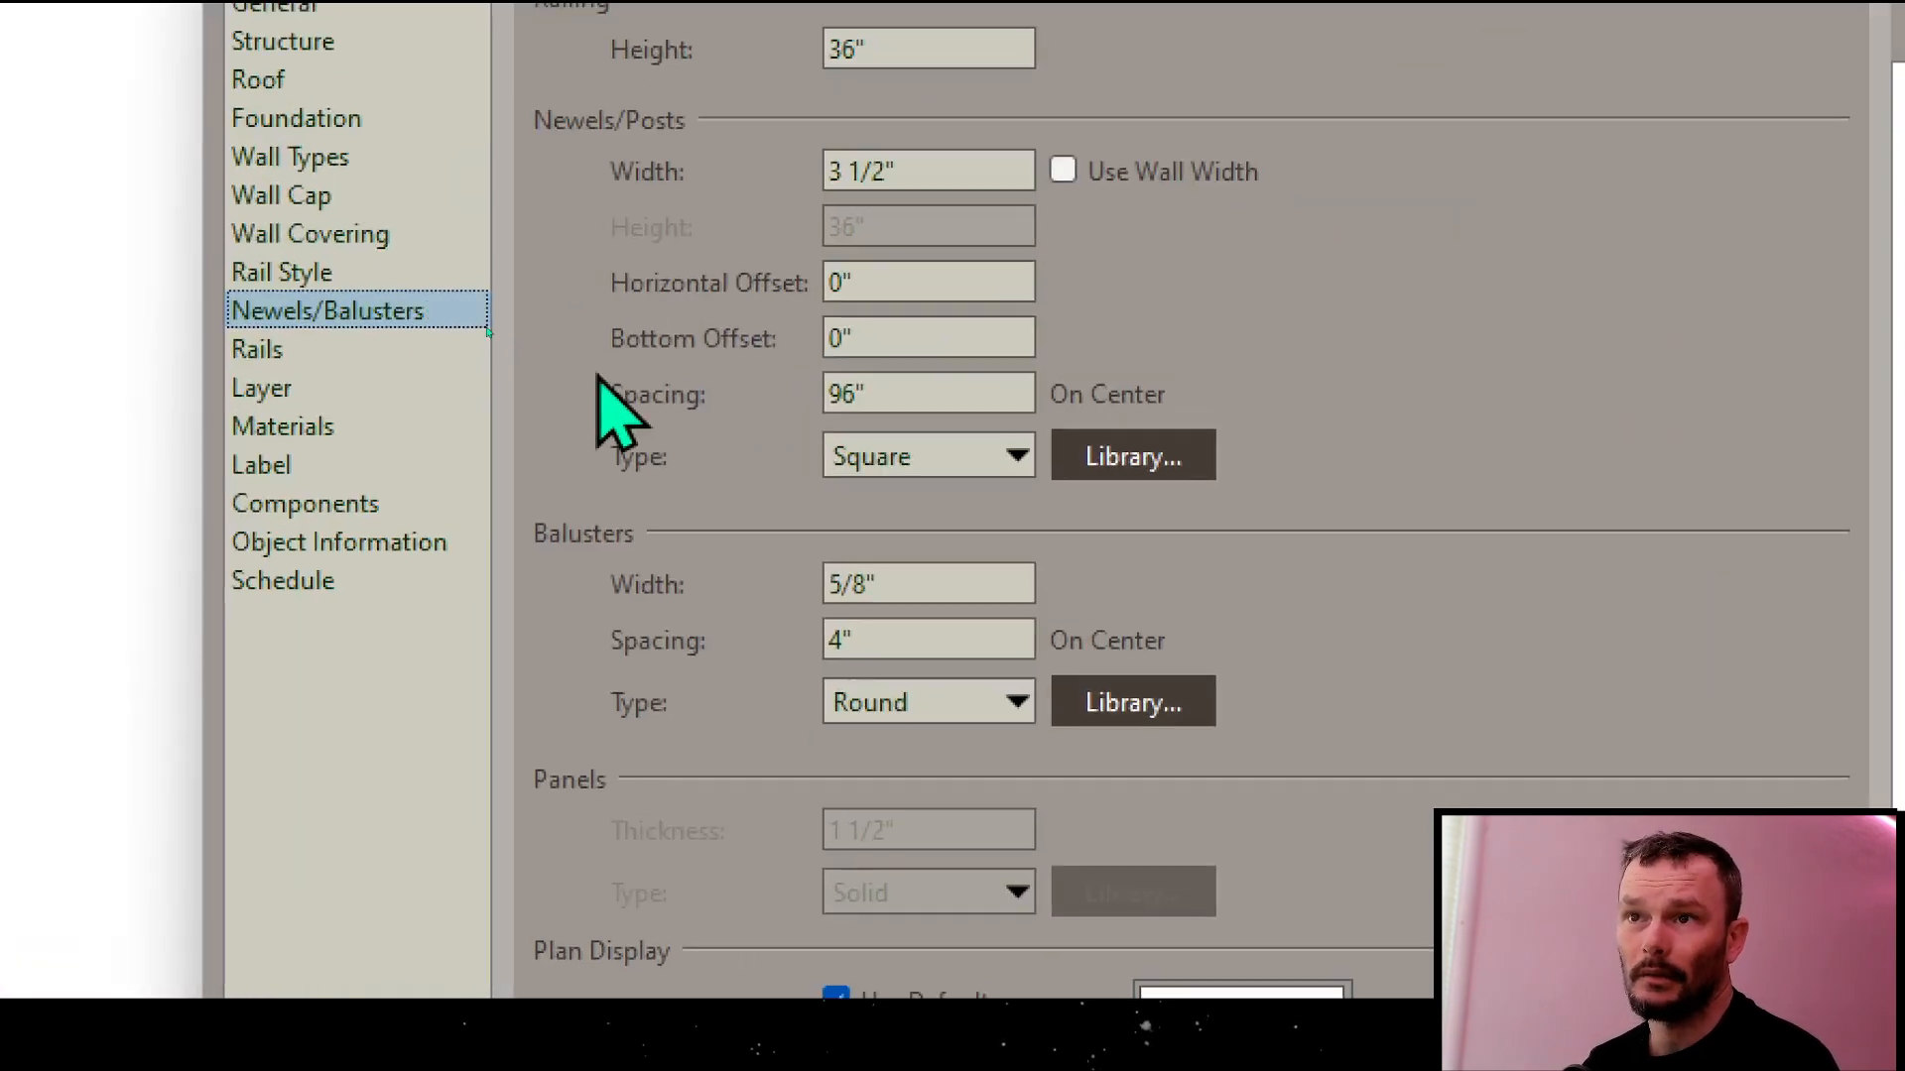
scroll("down", 3)
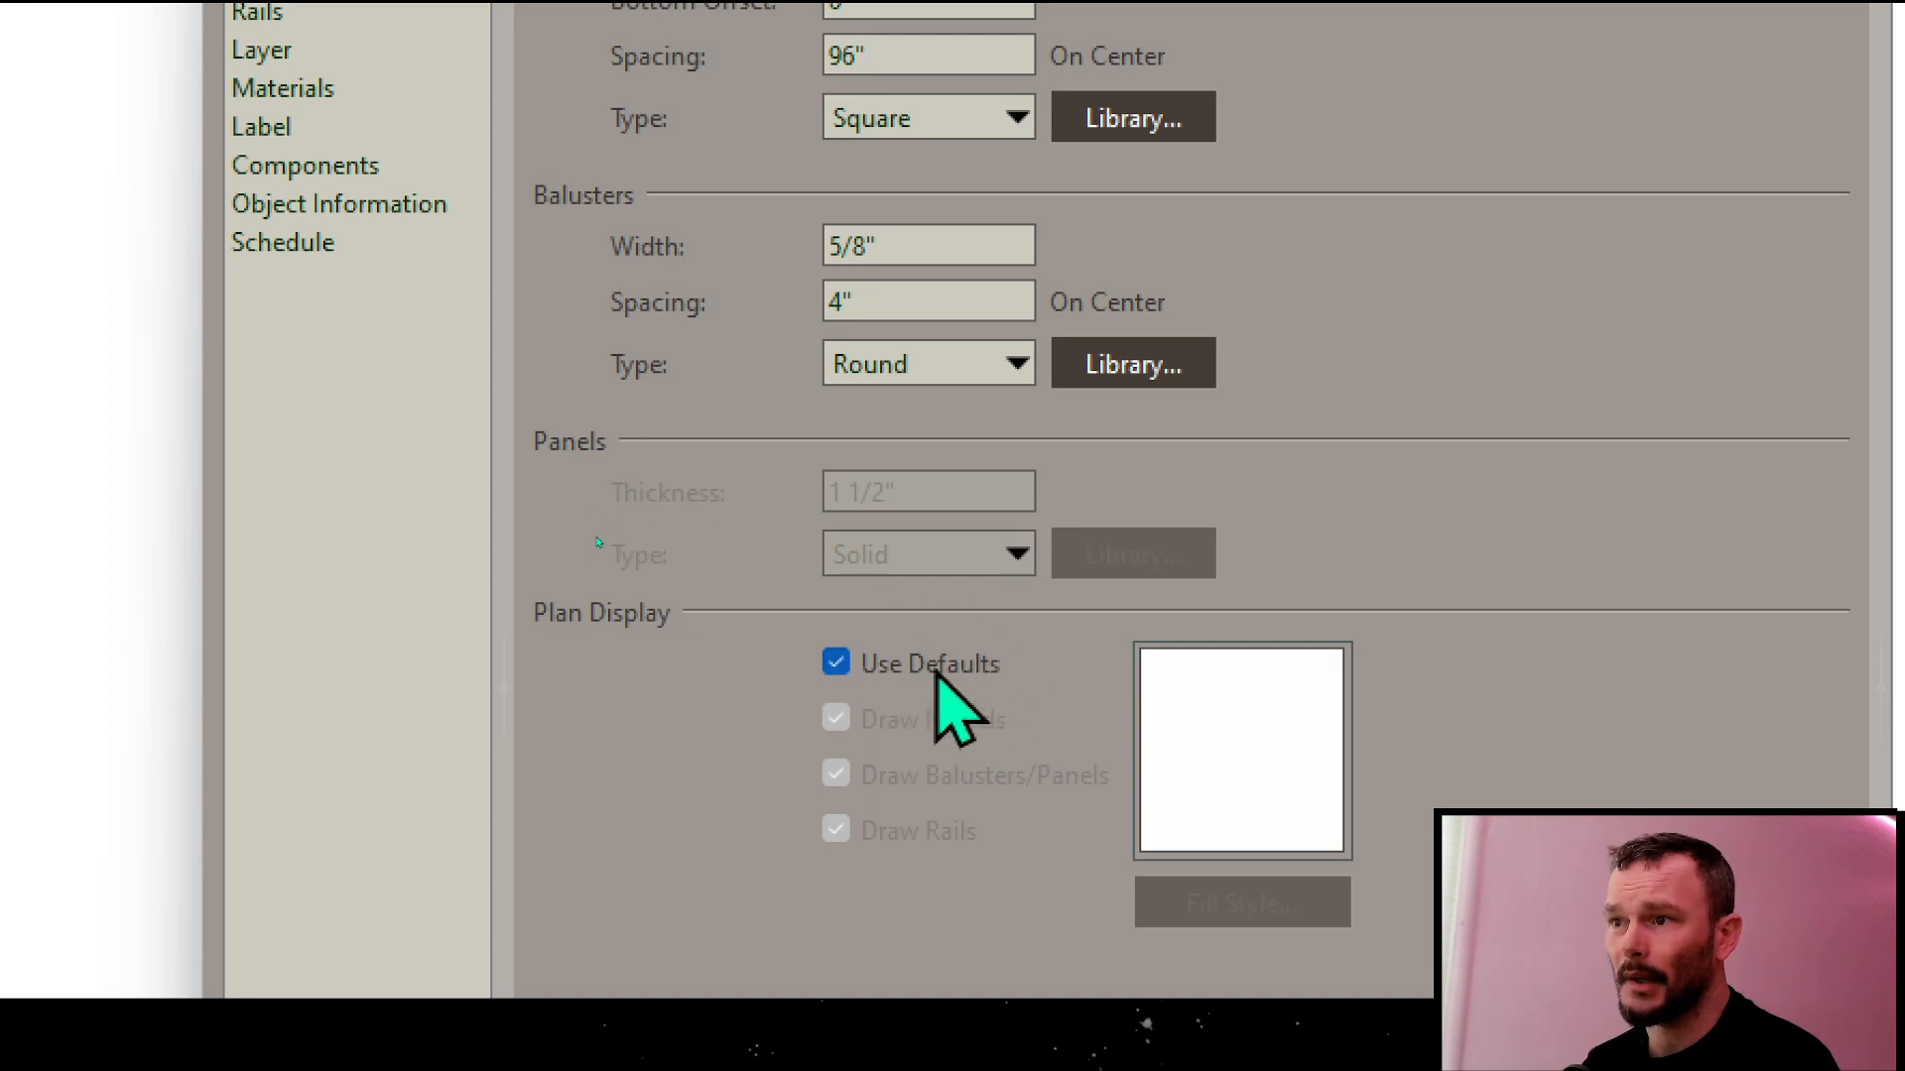
left_click(836, 662)
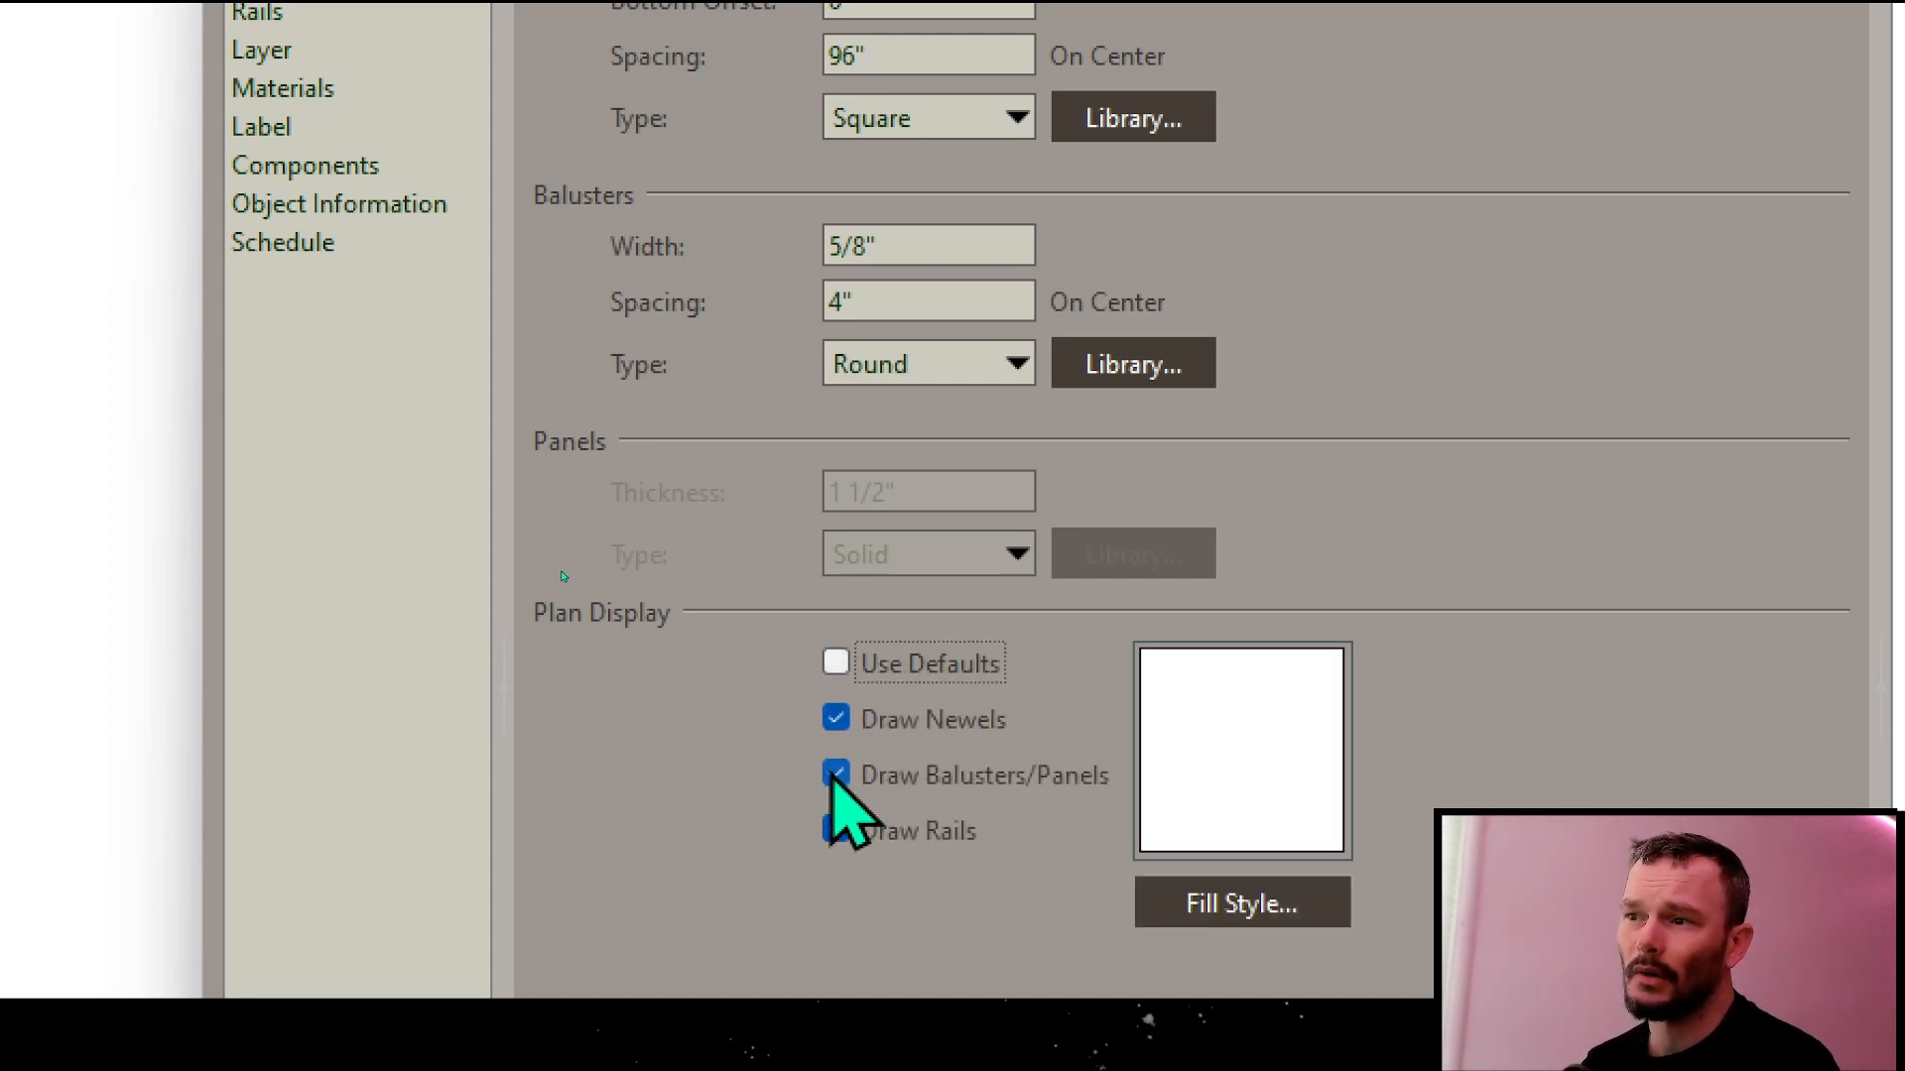
left_click(835, 776)
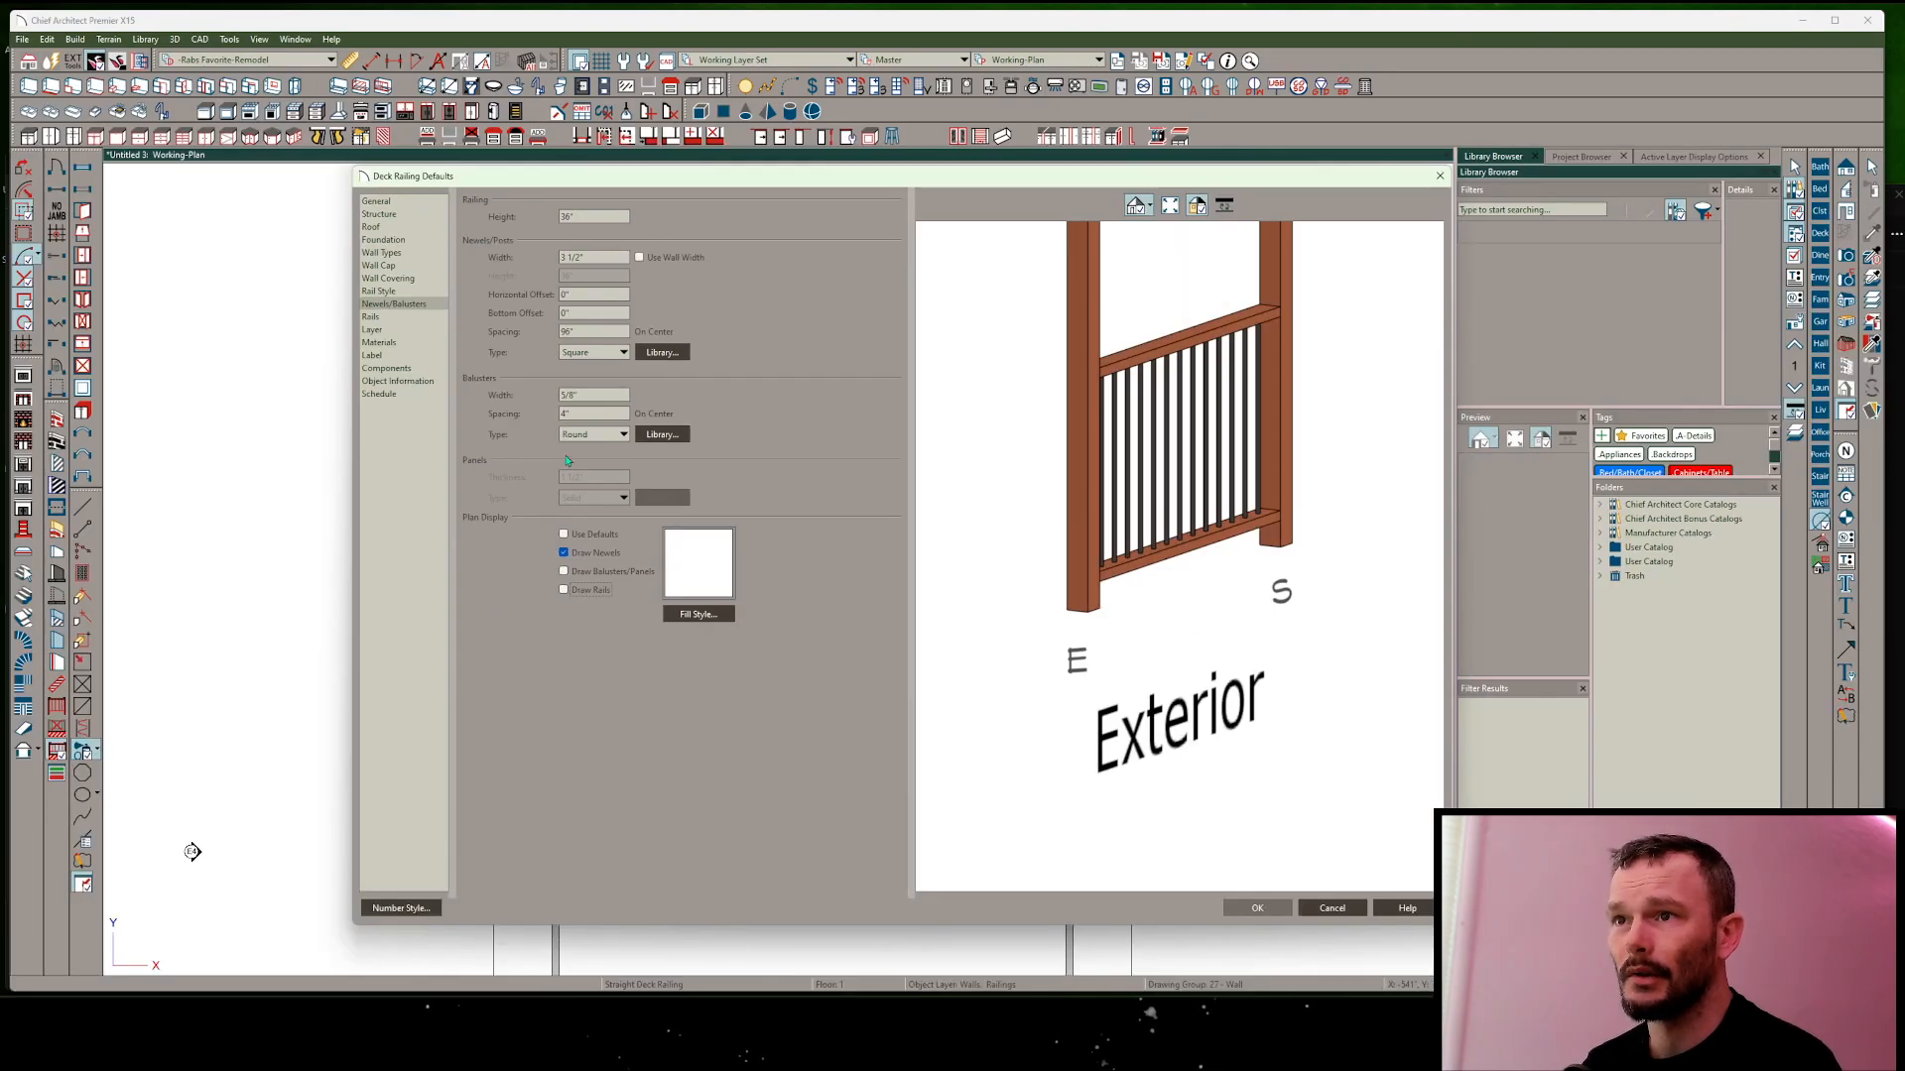
left_click(377, 289)
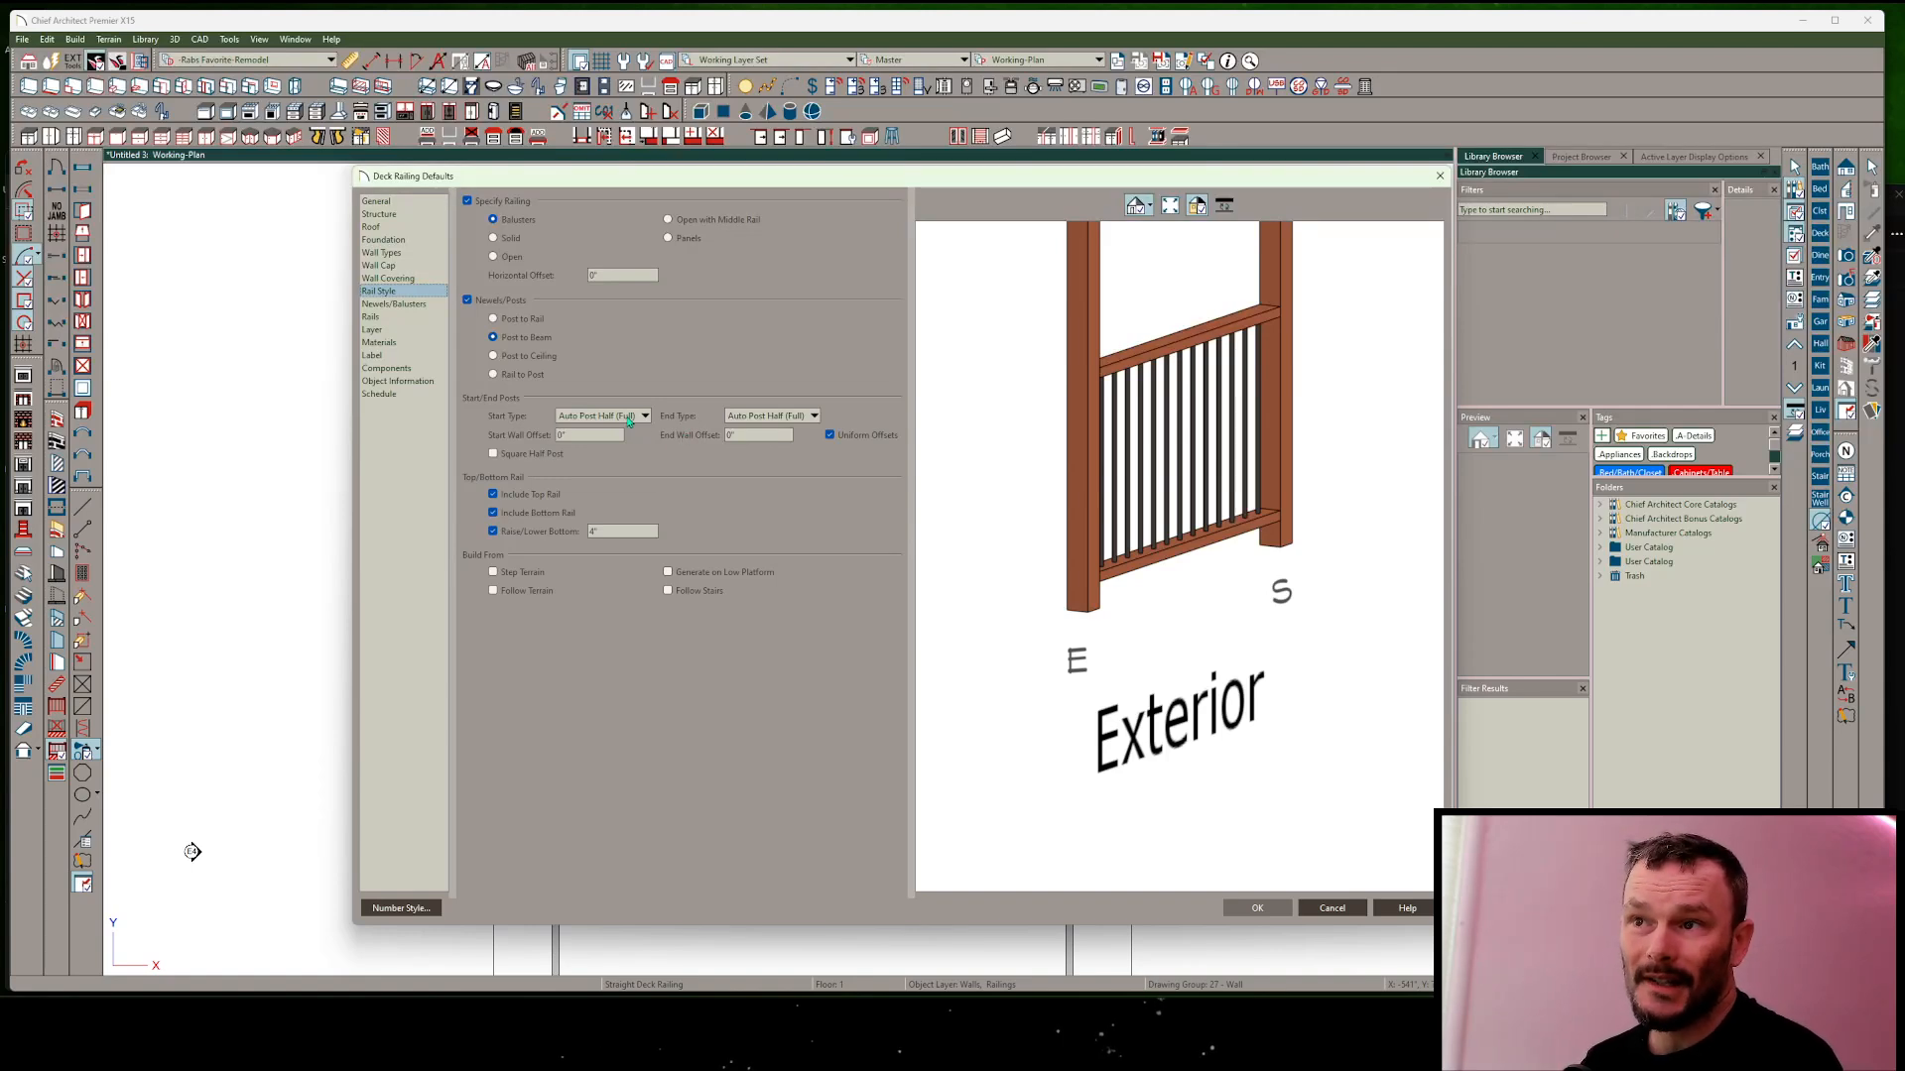
Set both Start Type and End Type to Auto Post None.
left_click(643, 415)
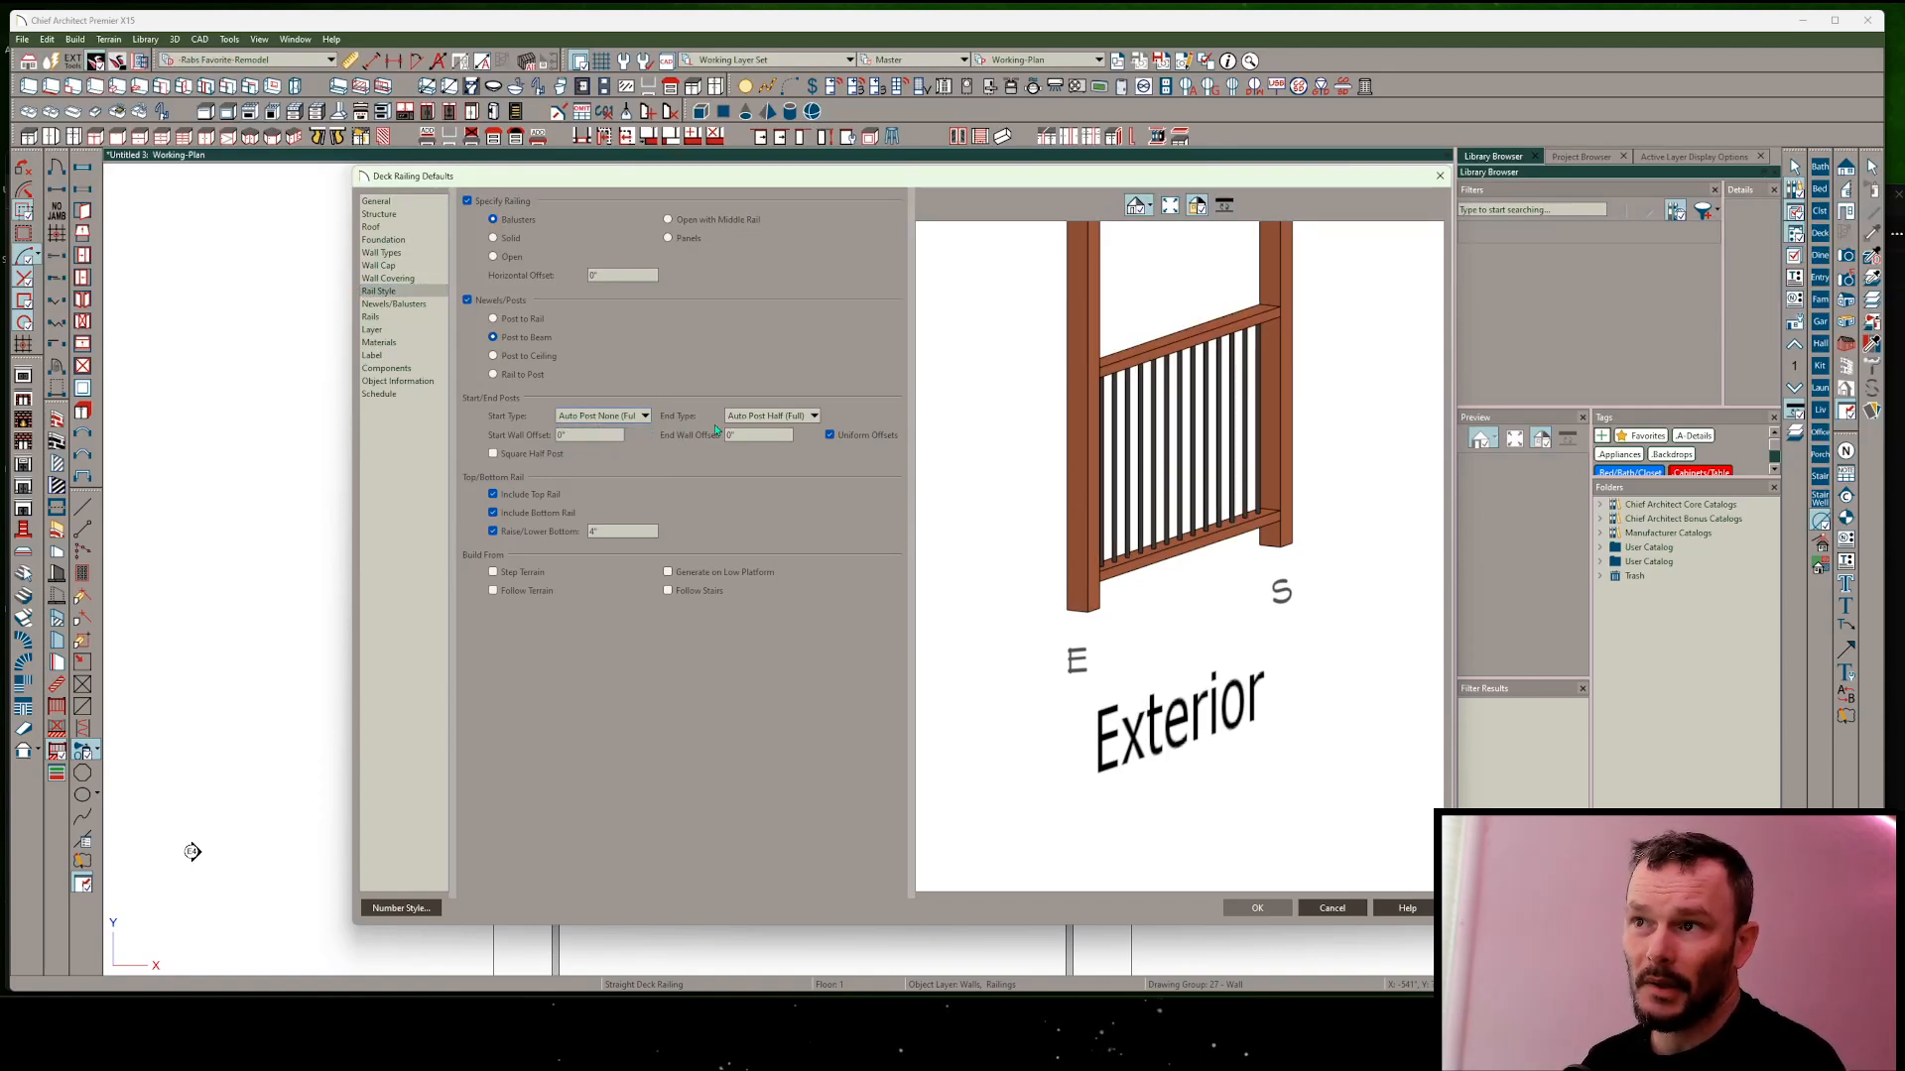
left_click(772, 415)
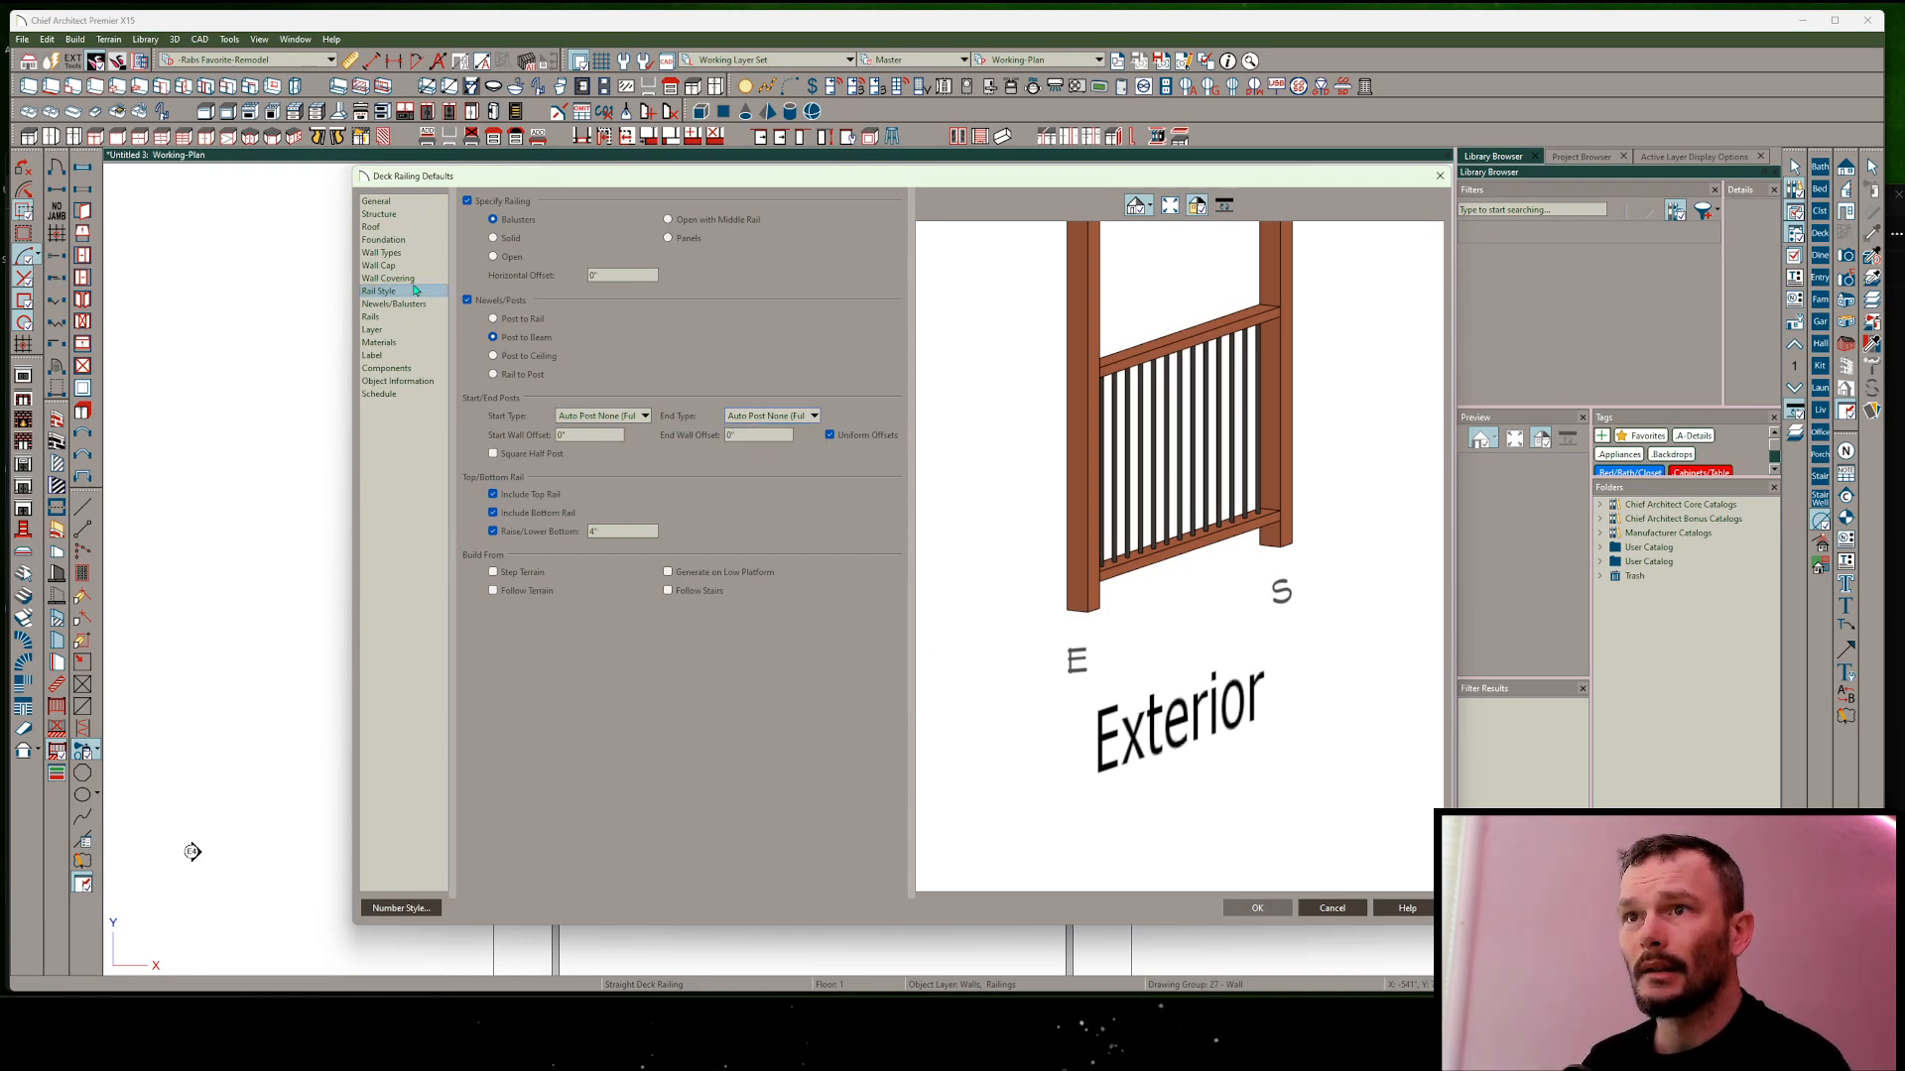
left_click(381, 252)
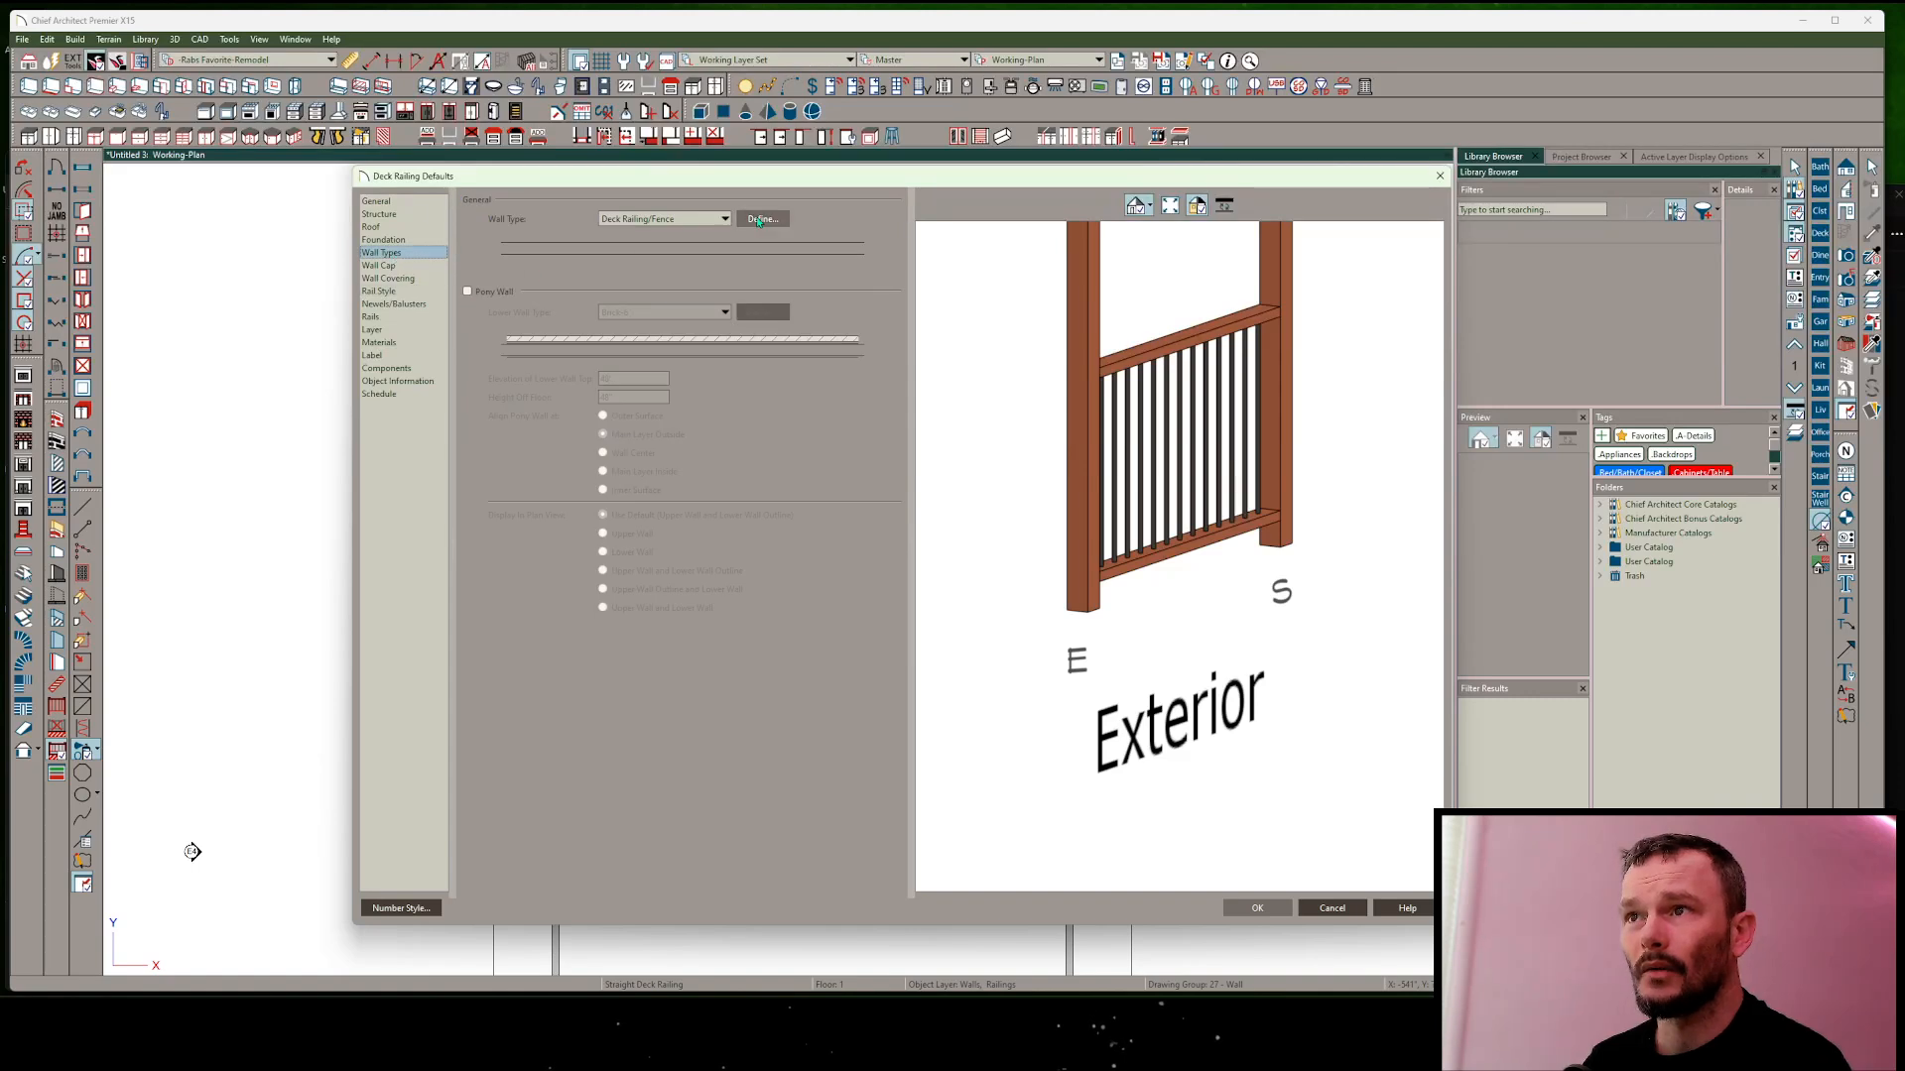
Define the Deck Railing/Fence wall type as a Partition Wall under Wall Properties.
left_click(762, 218)
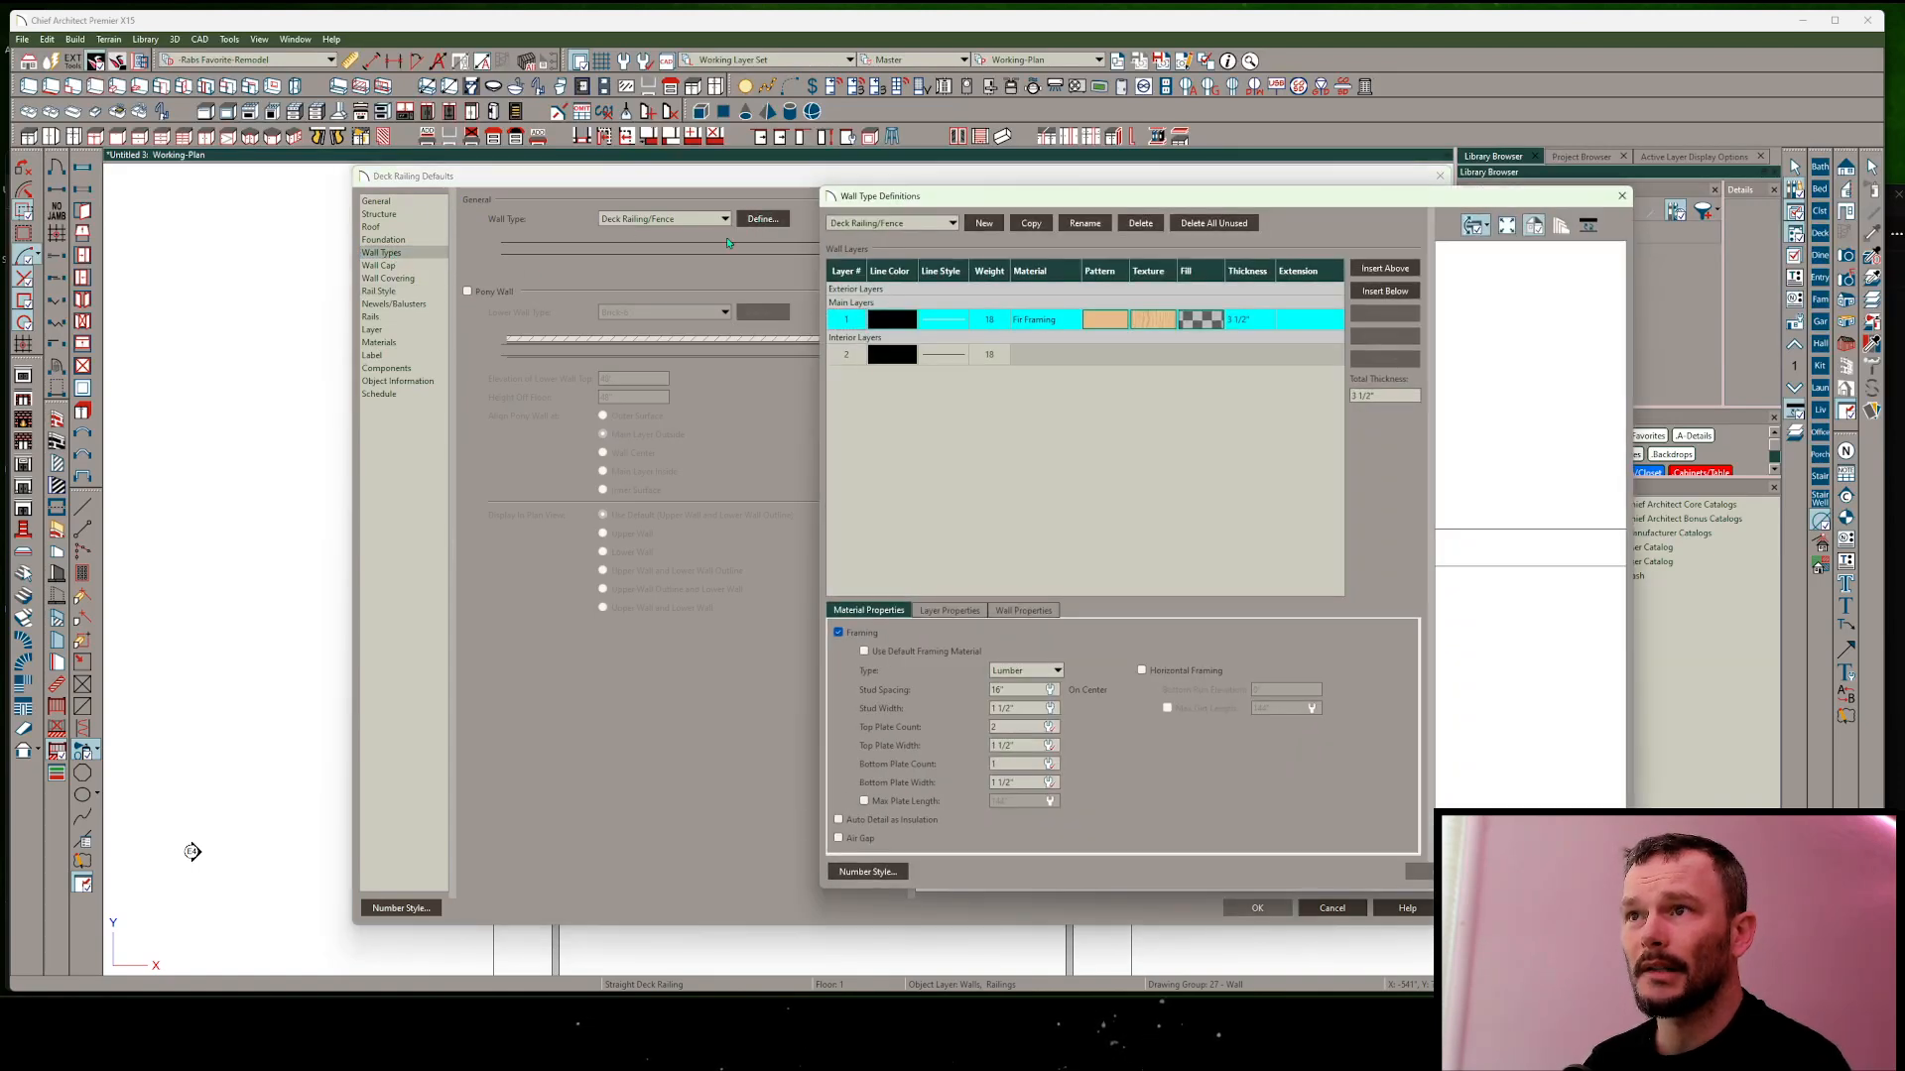
left_click(1021, 610)
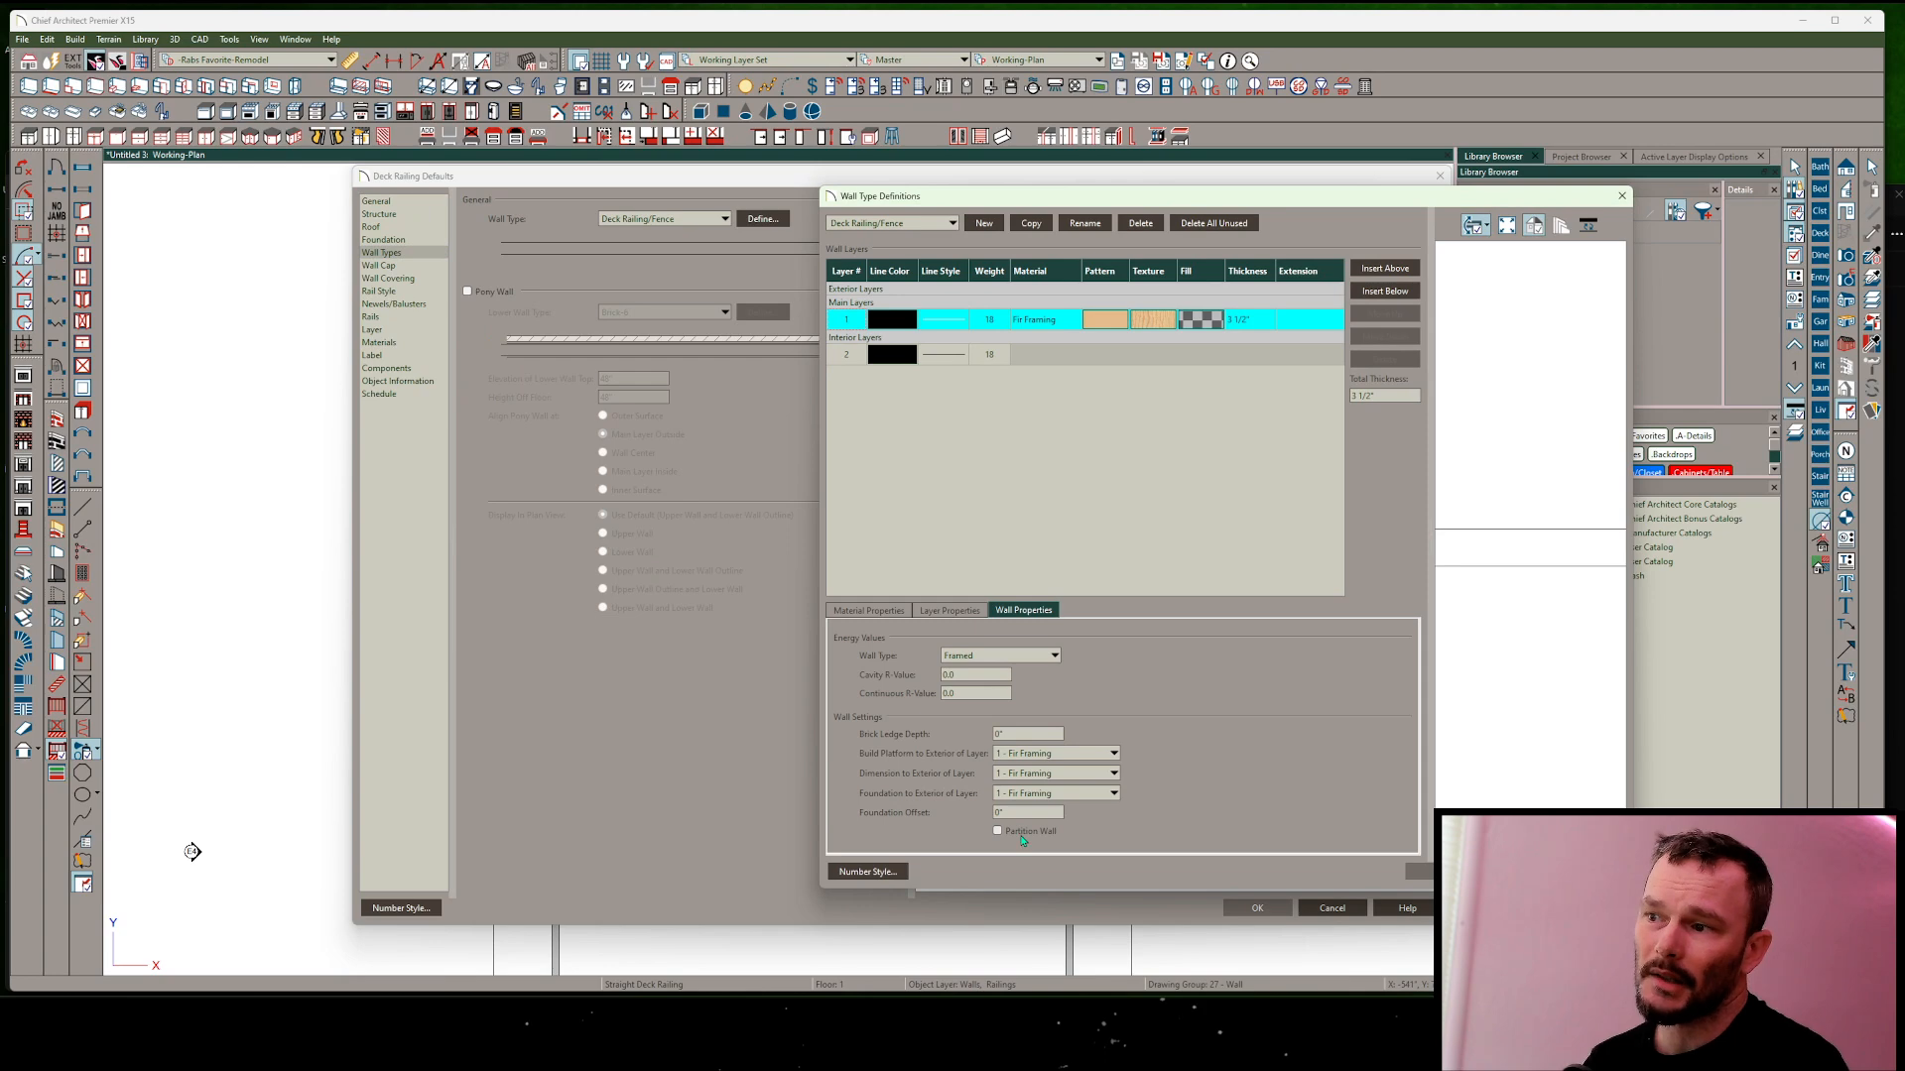
left_click(998, 832)
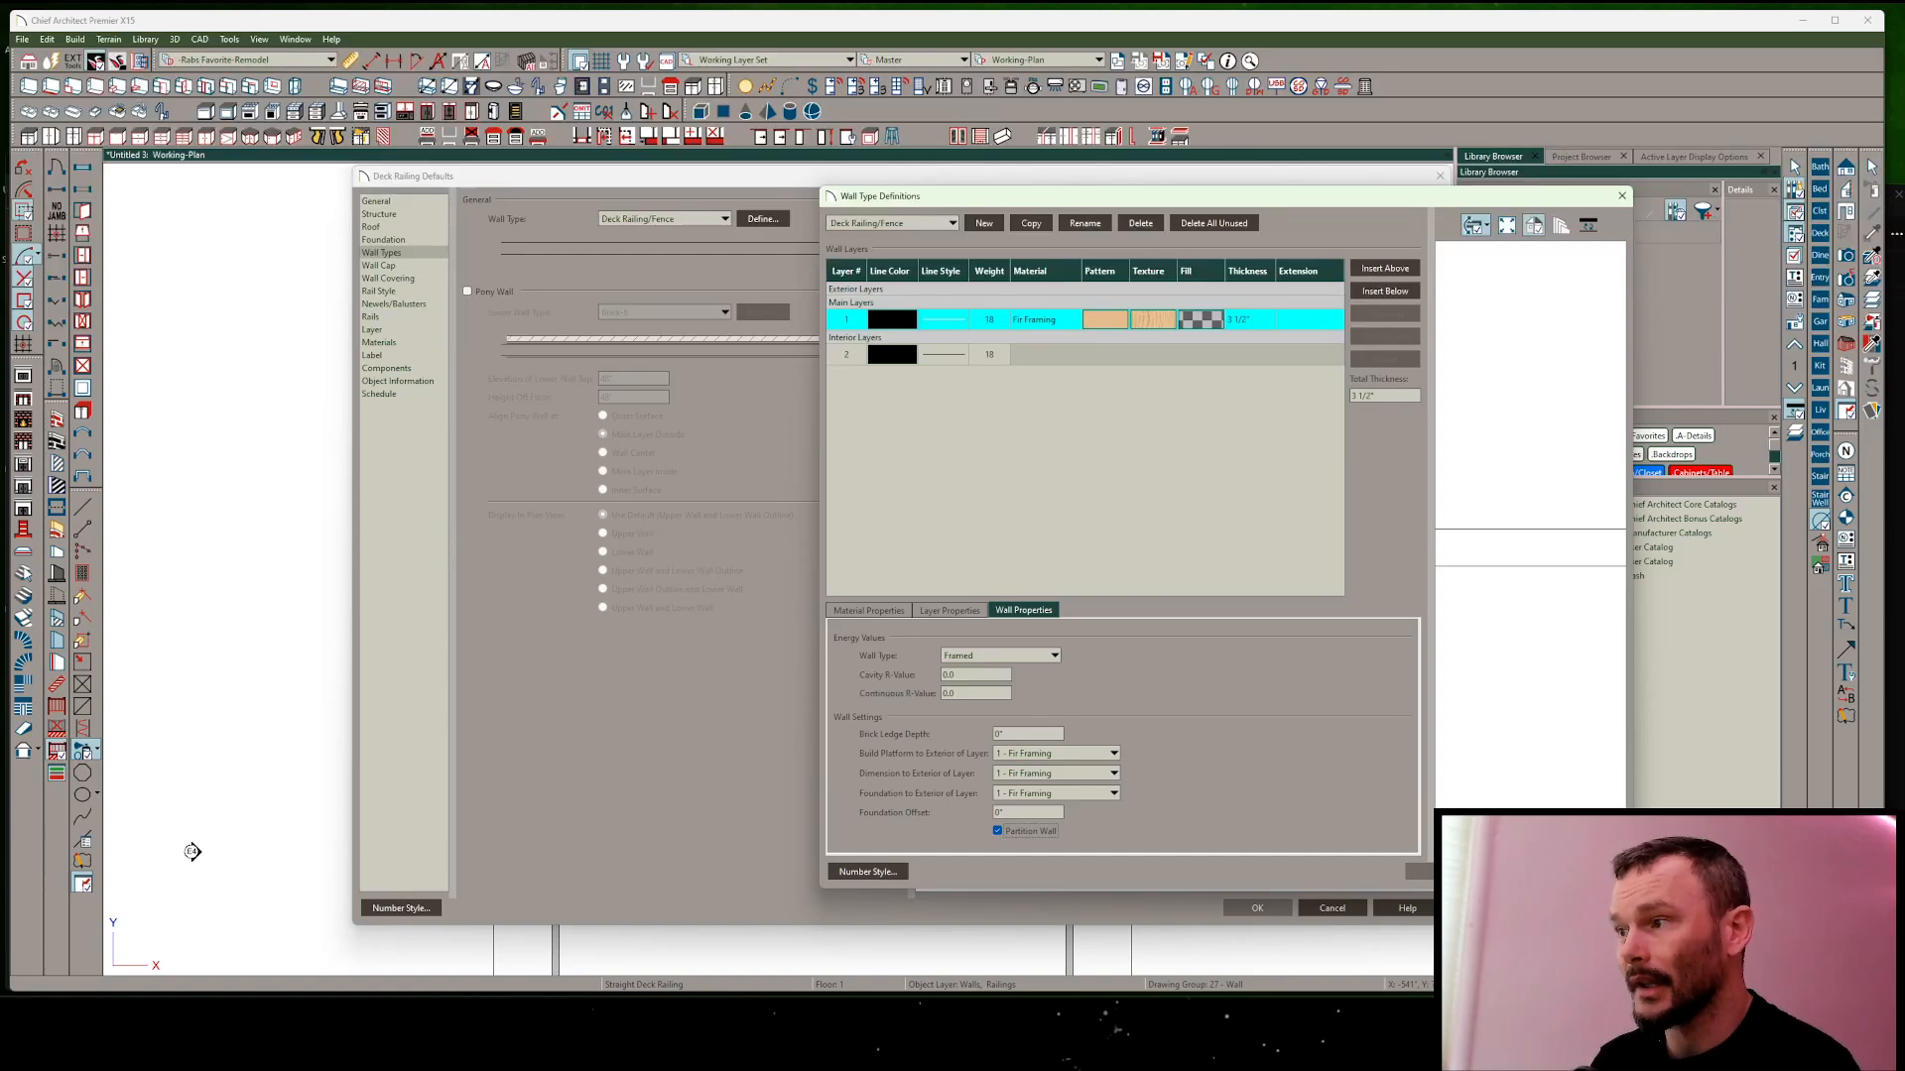
left_click(1258, 907)
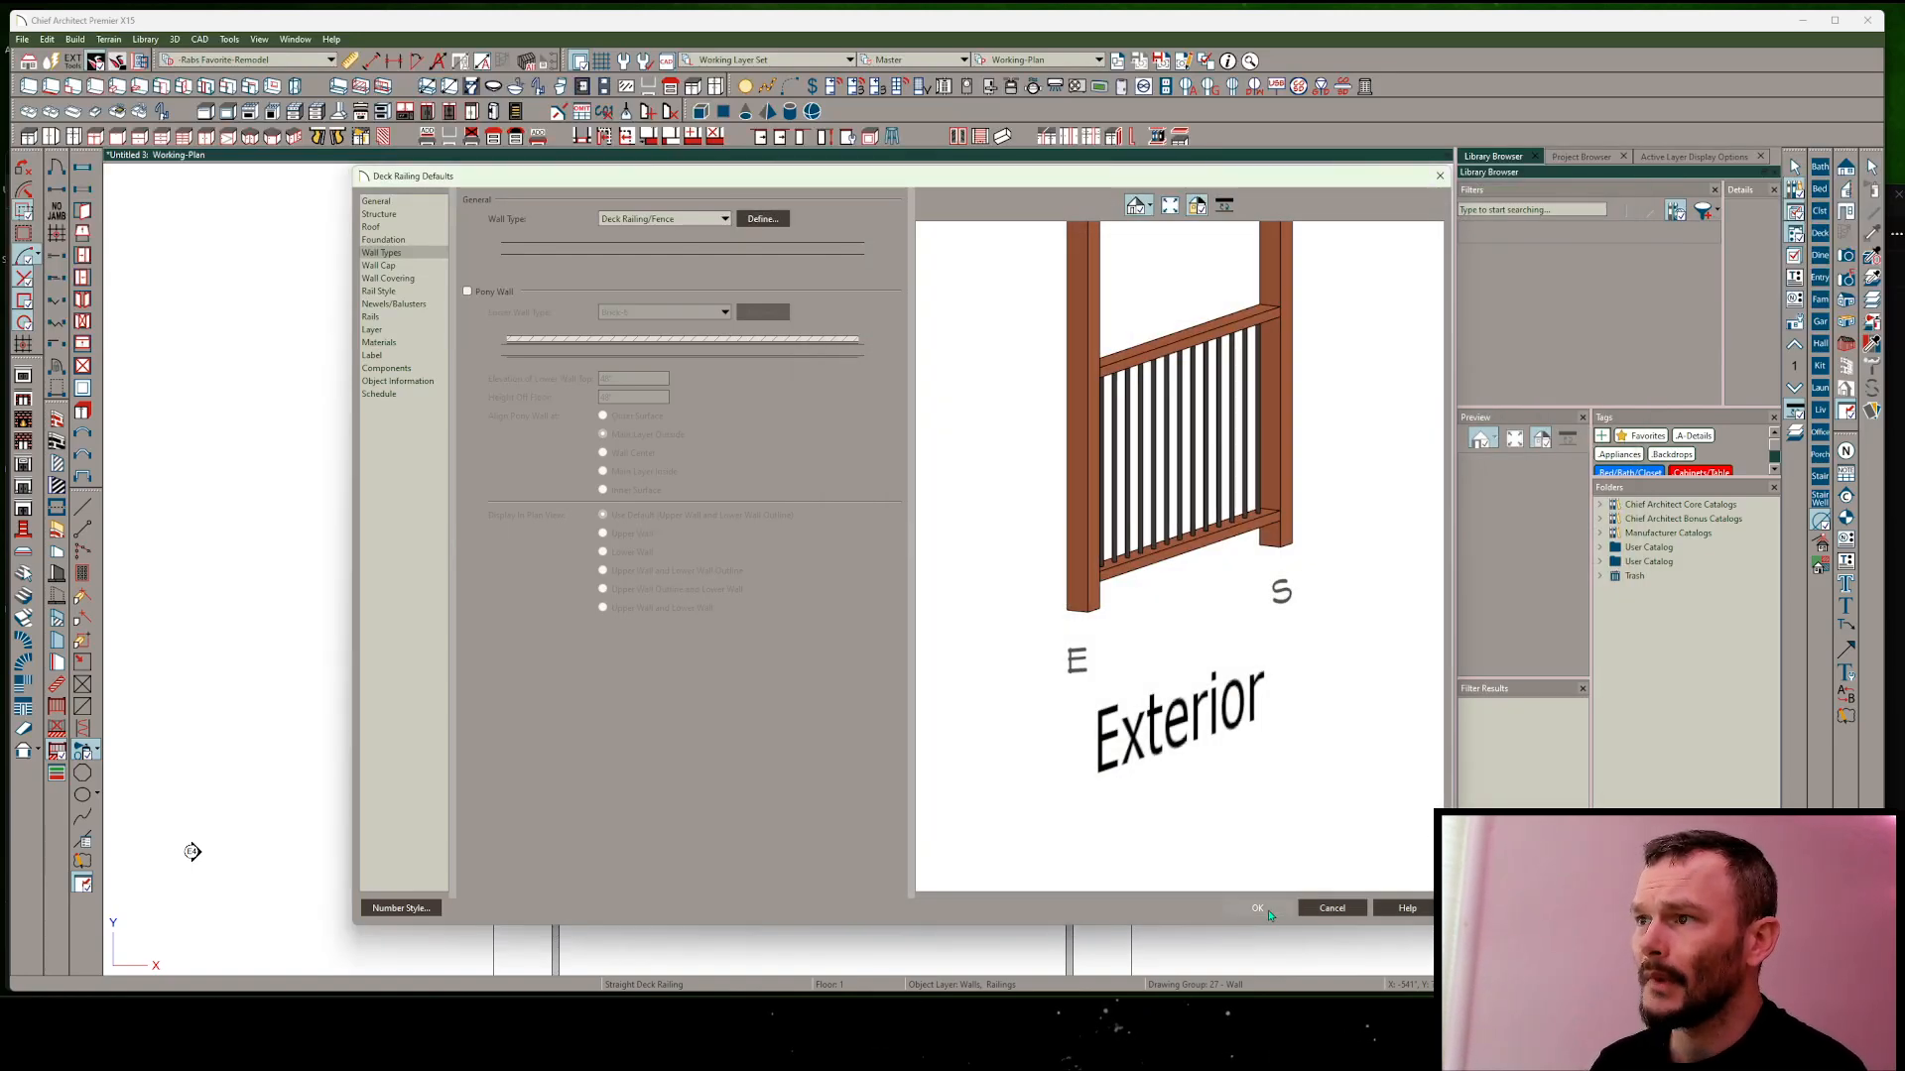
Accept the Deck Railing Defaults, returning to the dimensioned deck plan.
left_click(1258, 907)
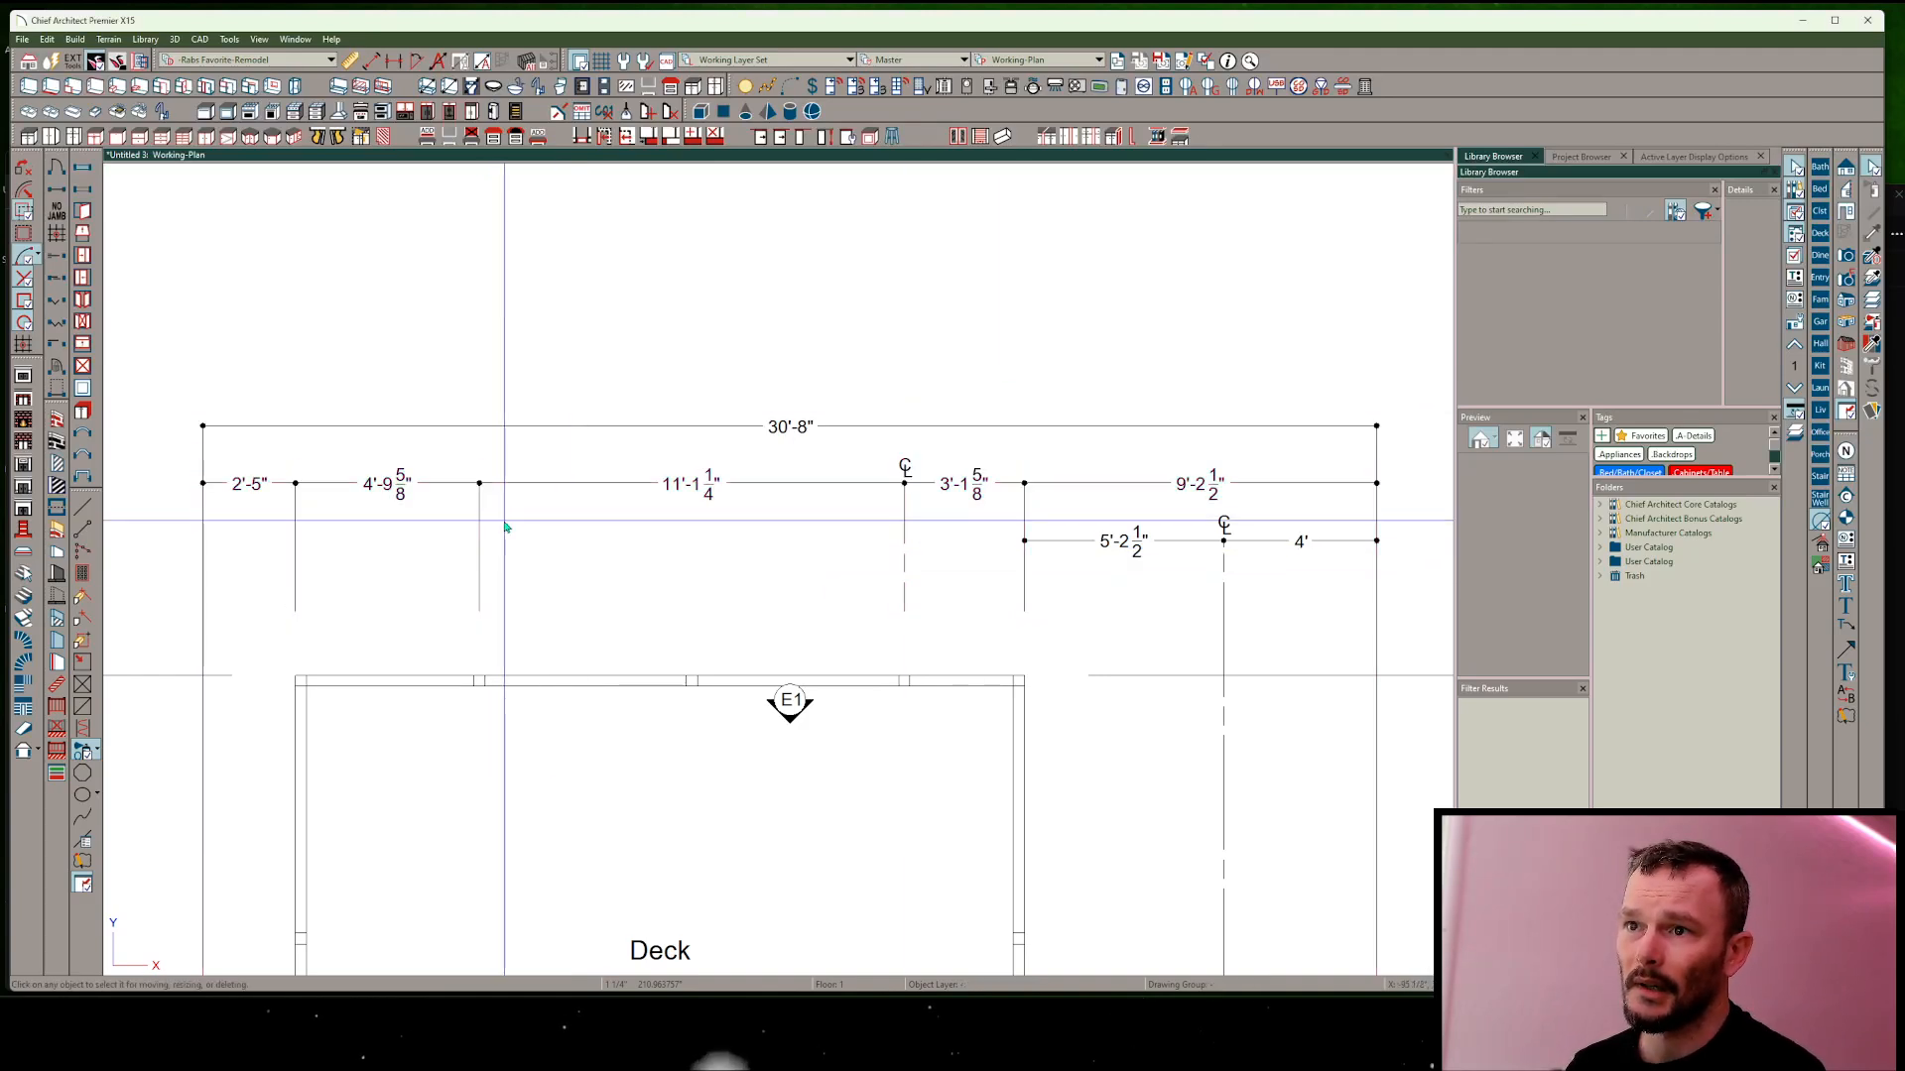
Add two more posts along the top railing, creating extra centerline-marked dimension bays.
left_click(504, 482)
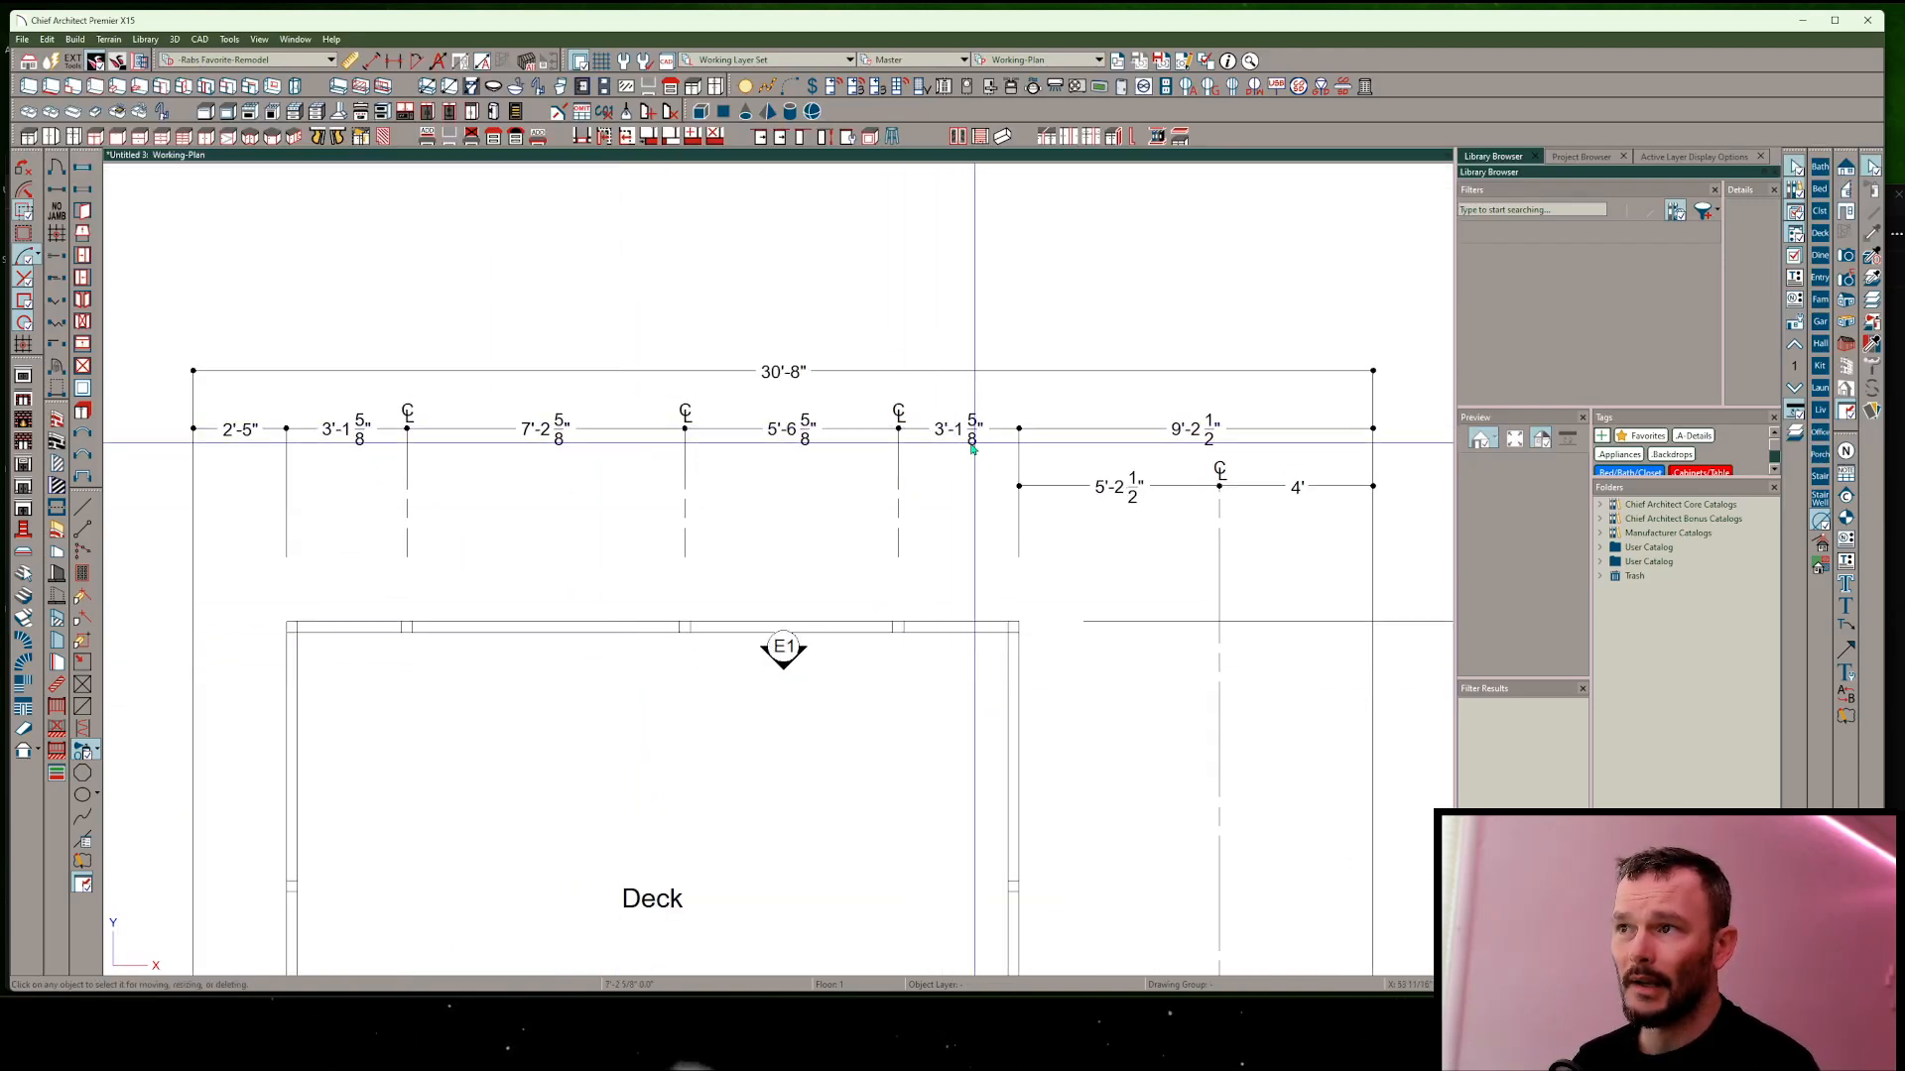
left_click(784, 629)
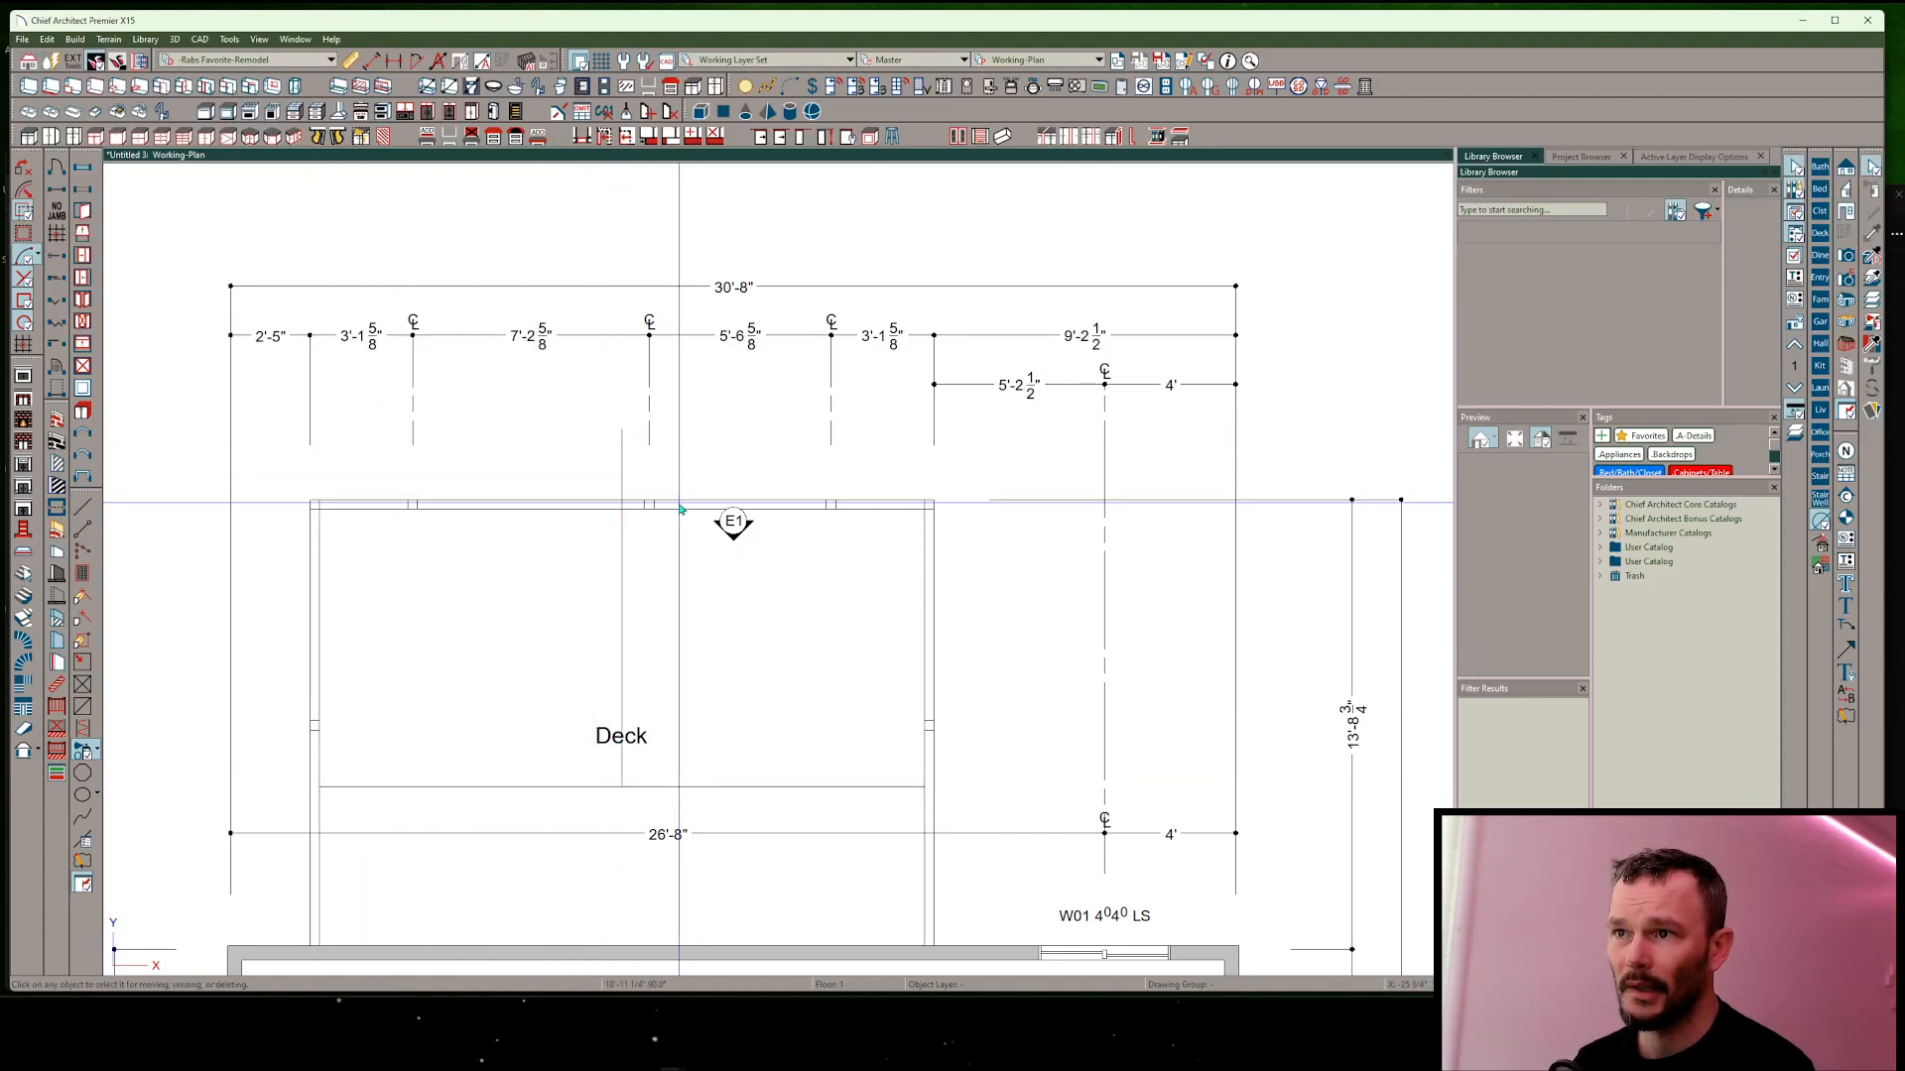
Edit the middle post dimension segments to 6'-6" on centre.
left_click(729, 502)
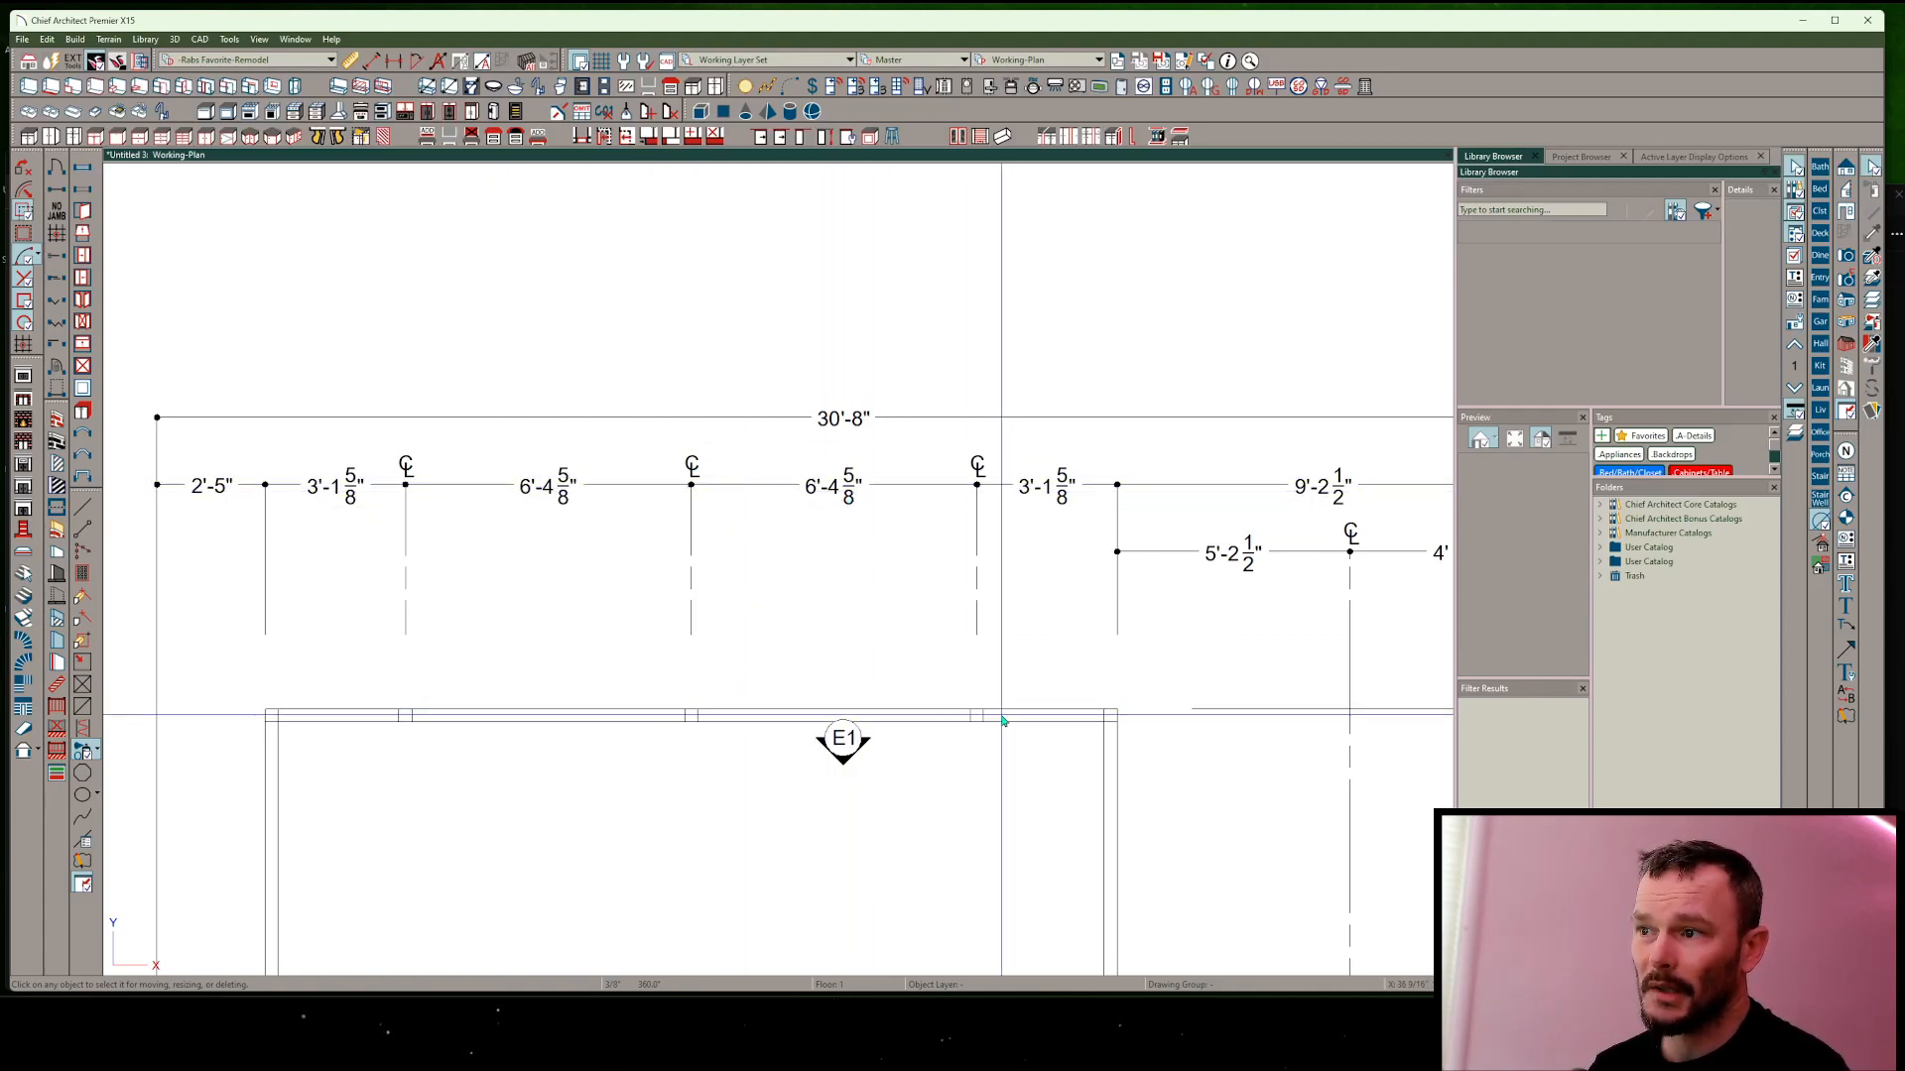
left_click(841, 717)
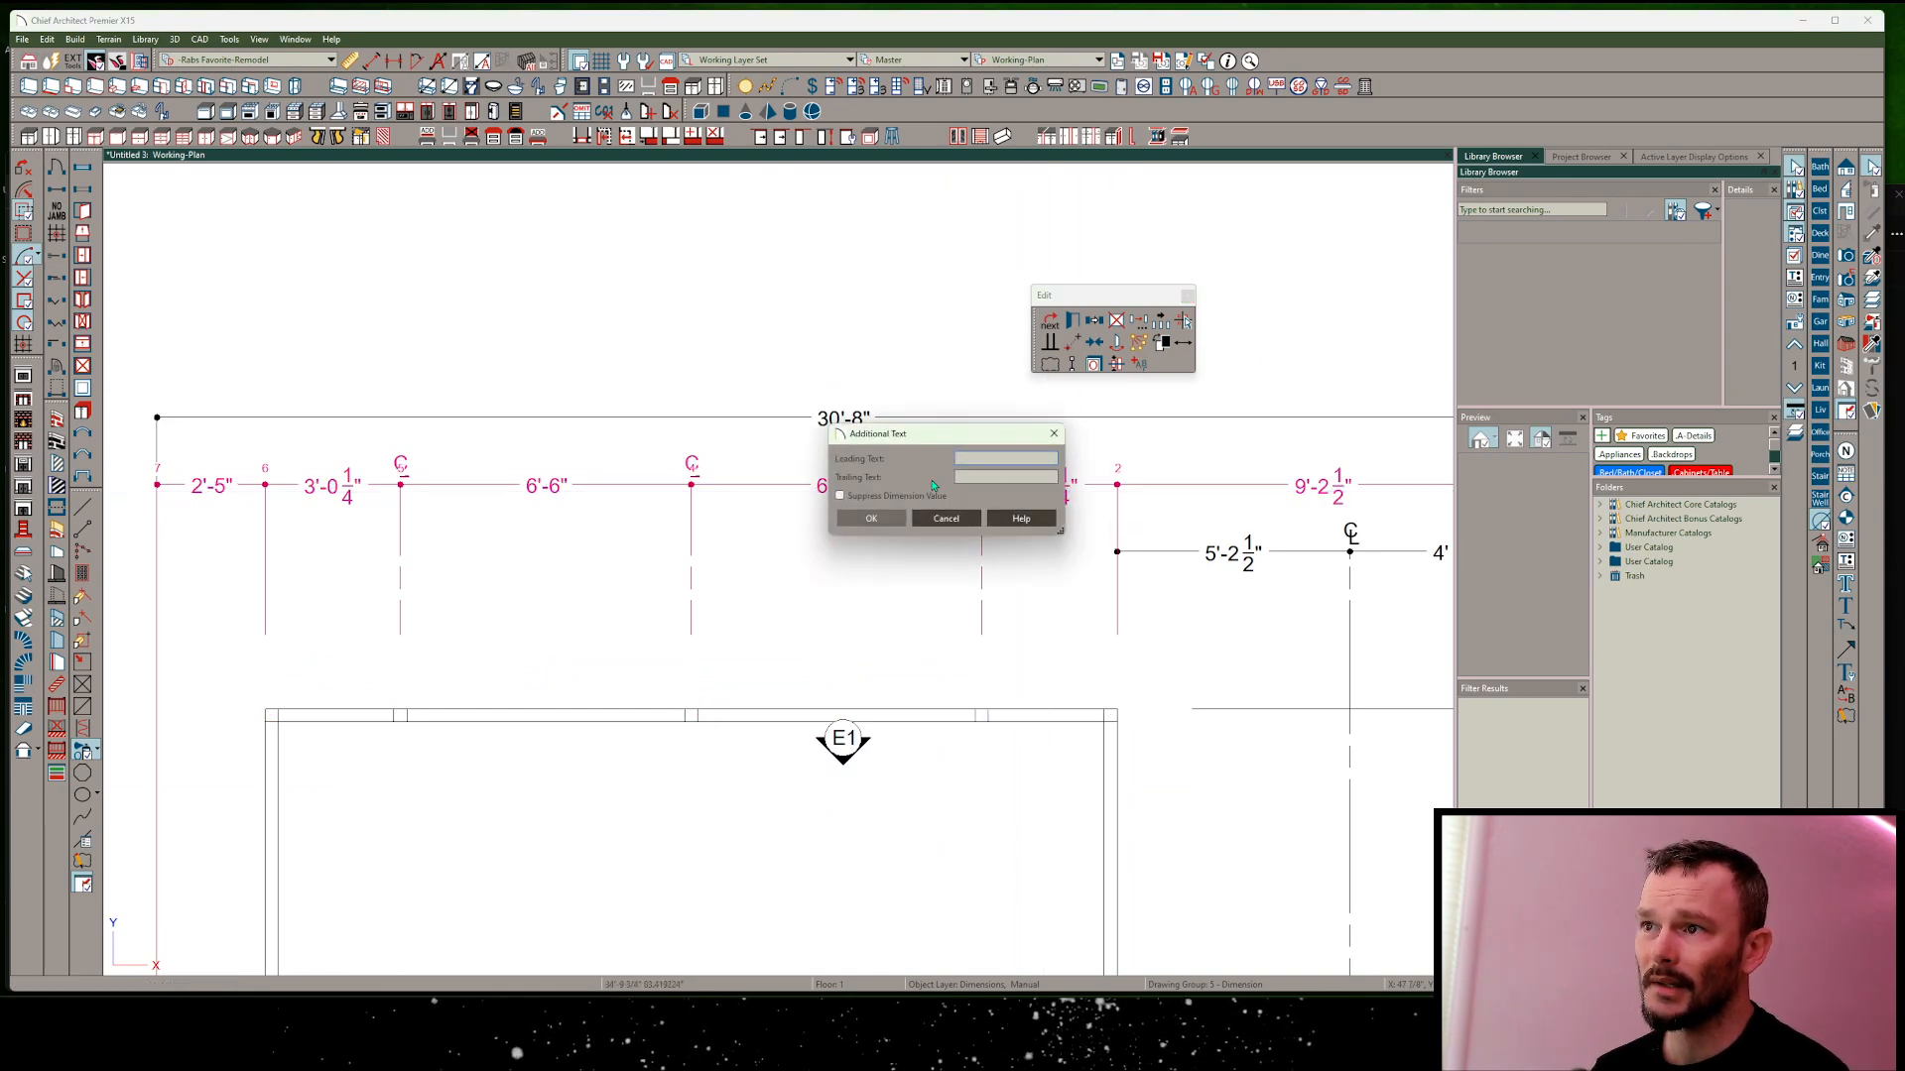
In Additional Text, suppress the end bay's value and label it with leading text 'EQ'.
left_click(839, 496)
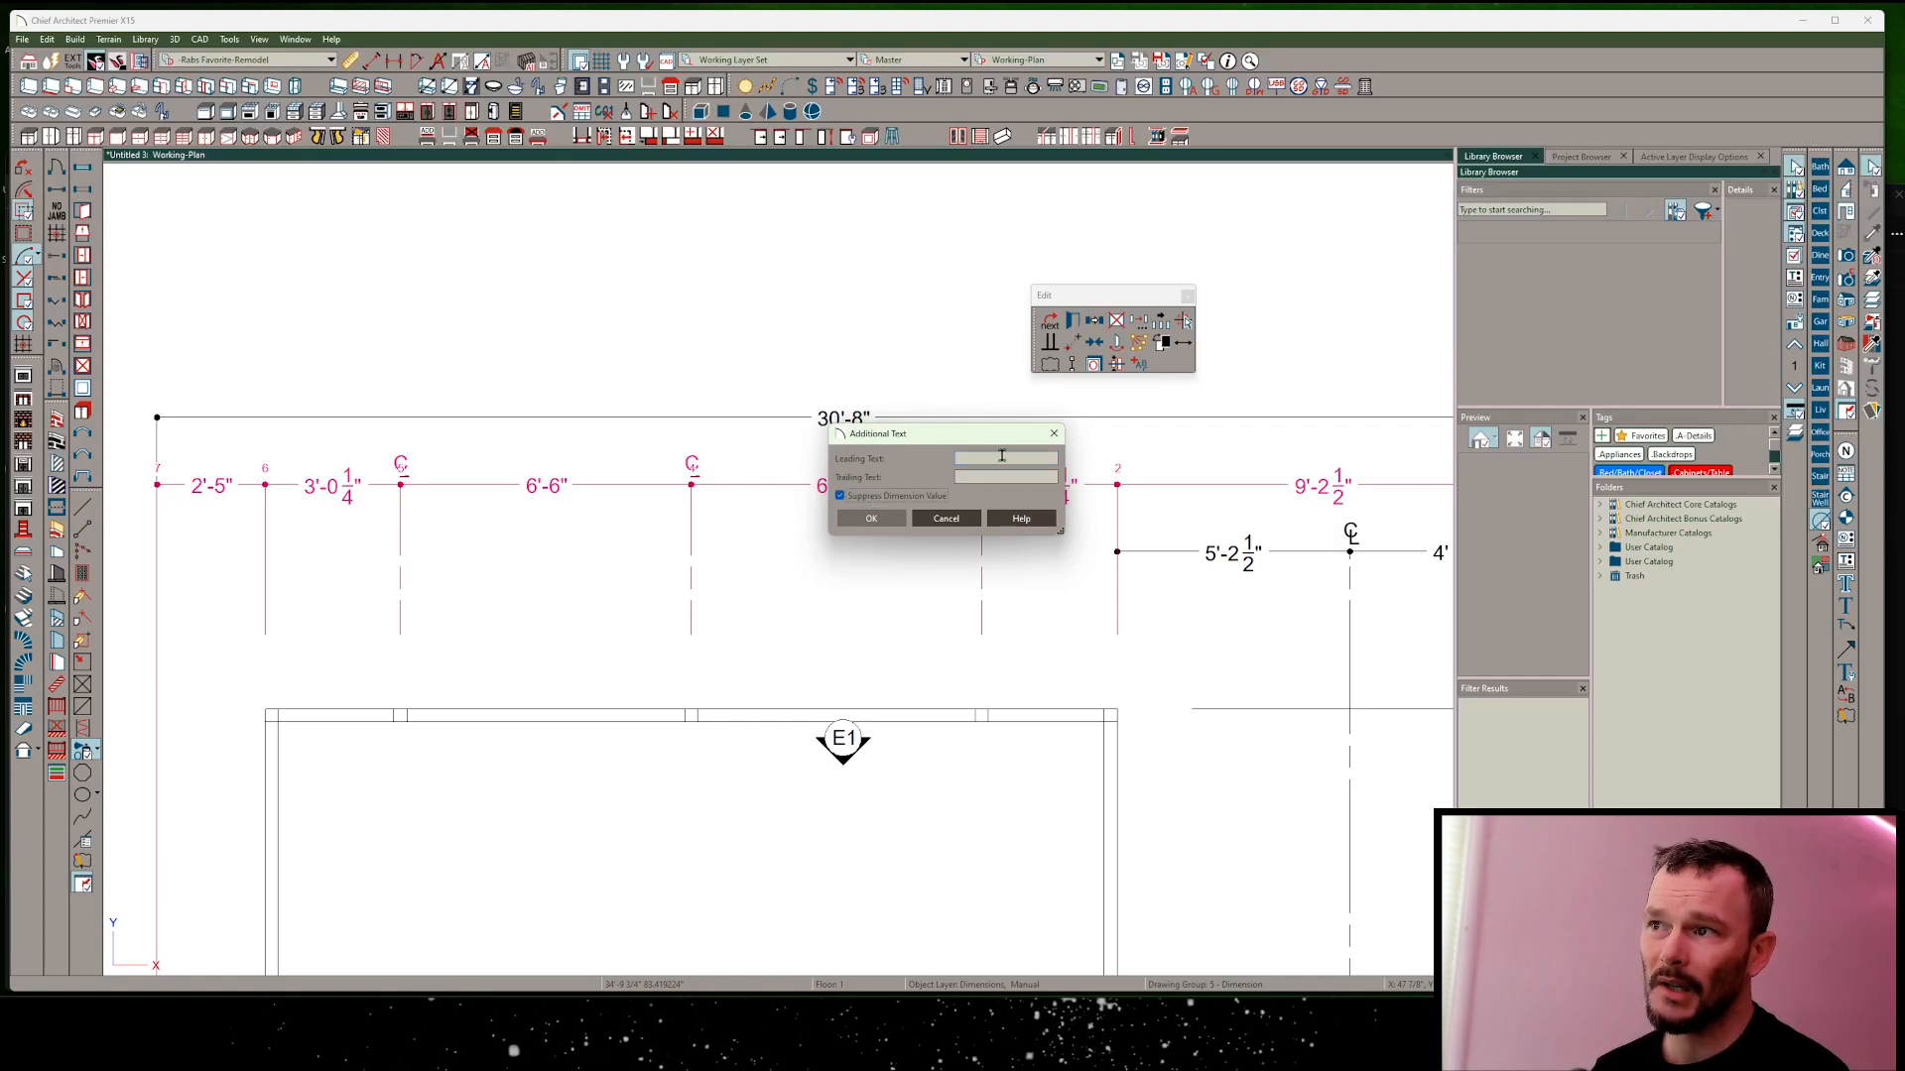
type("EQ")
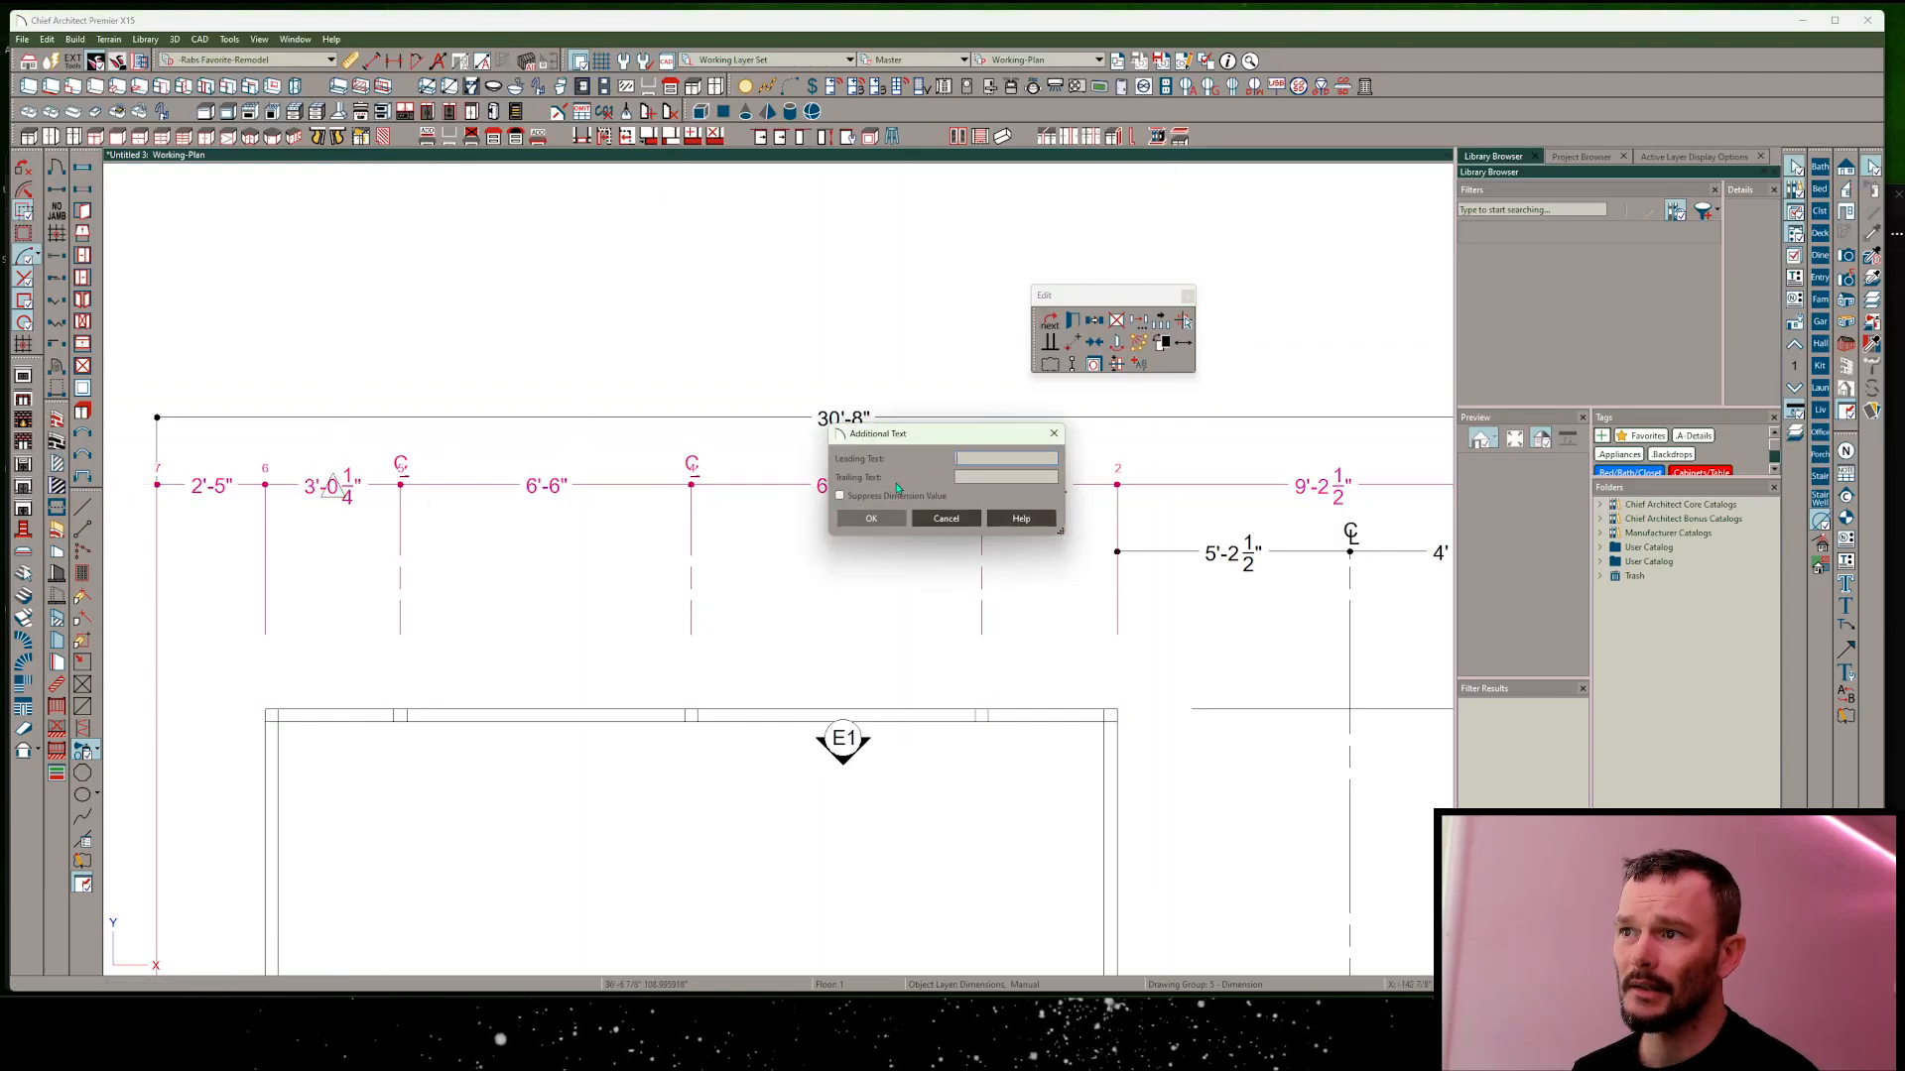
left_click(839, 496)
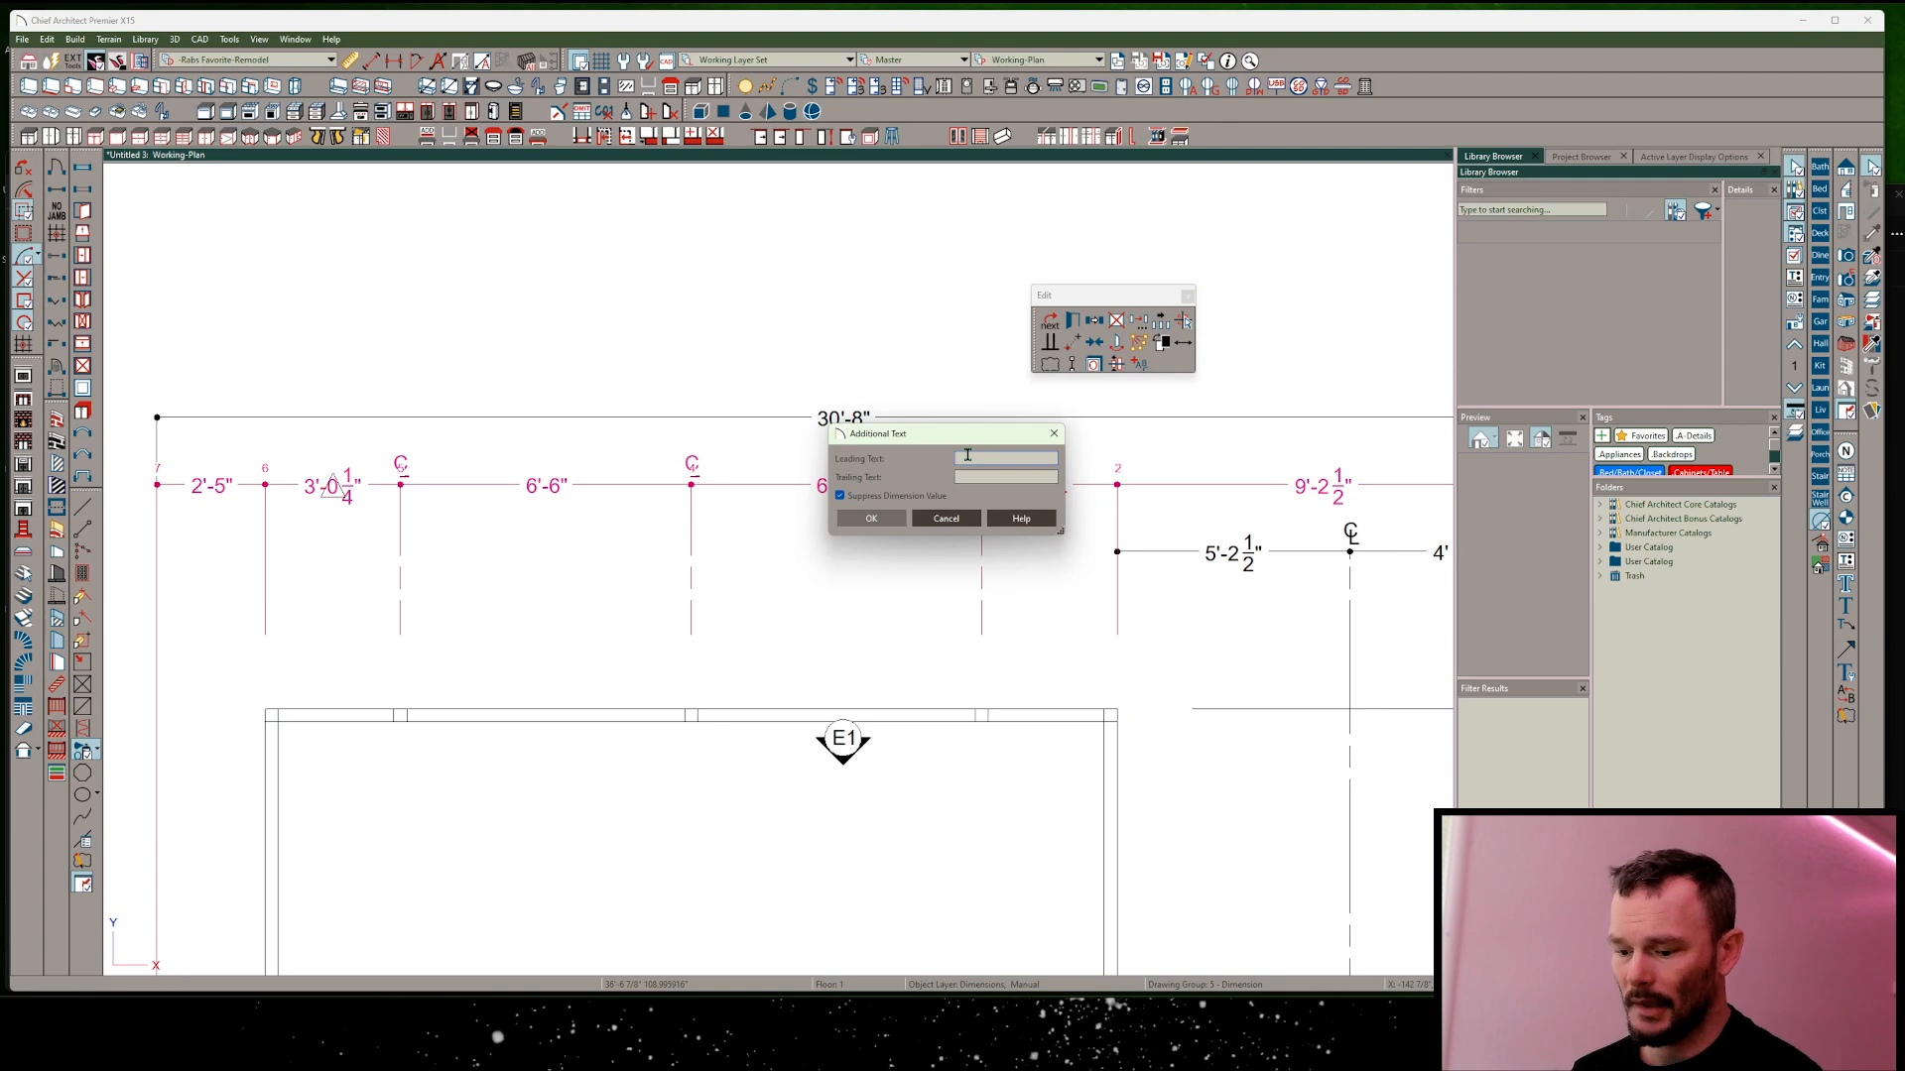
left_click(869, 517)
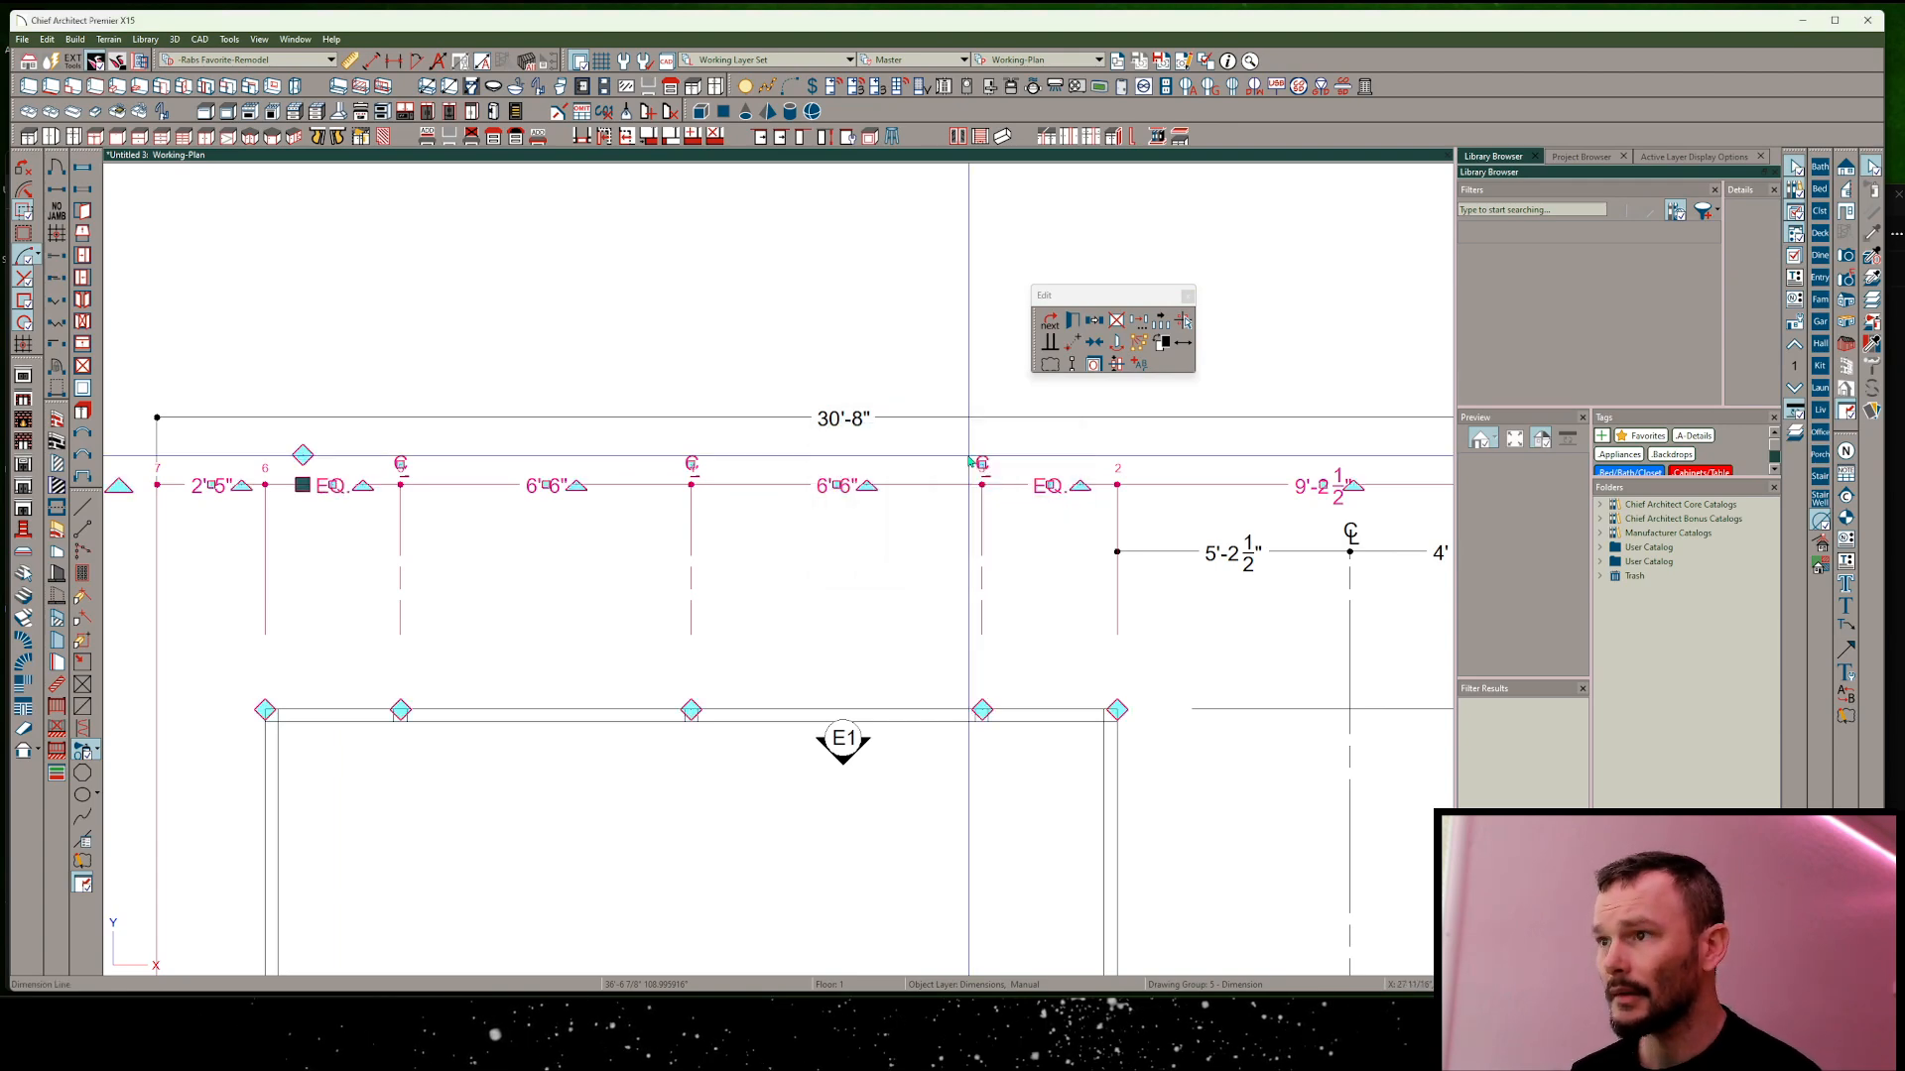